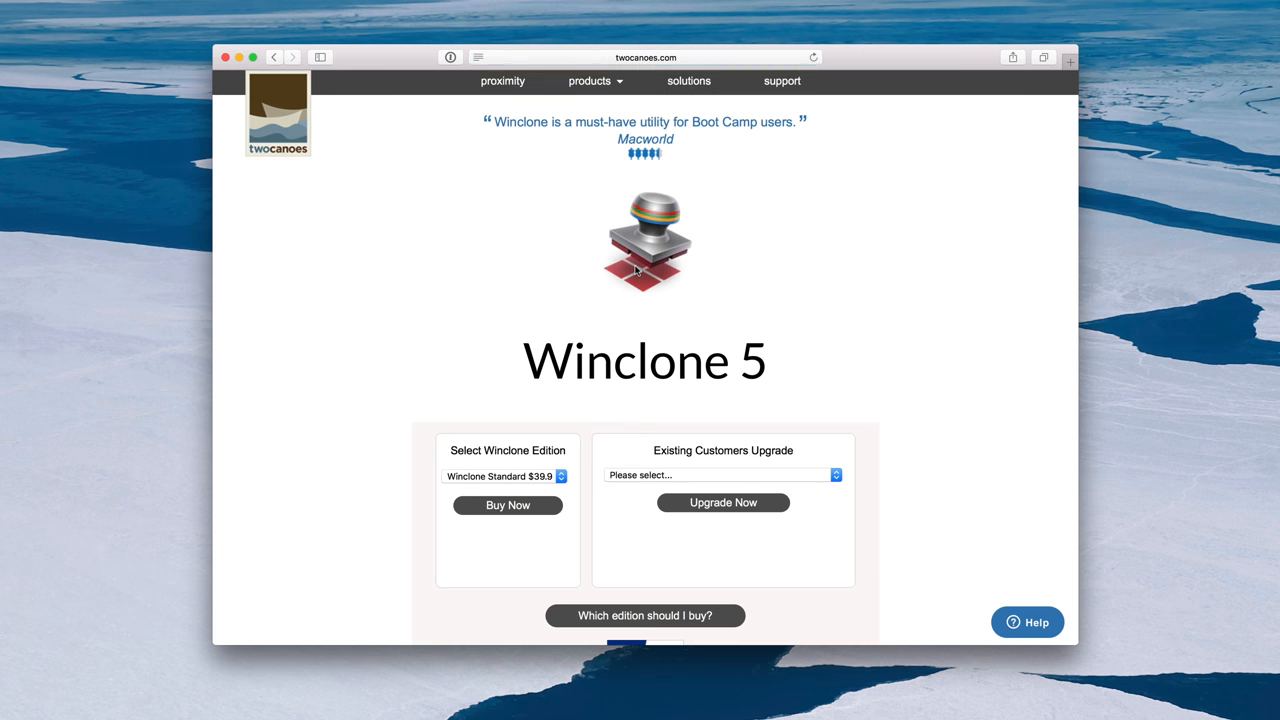
- Select the Winclone Basic edition and open the Boot Camp migration compatibility article
scroll("down", 3)
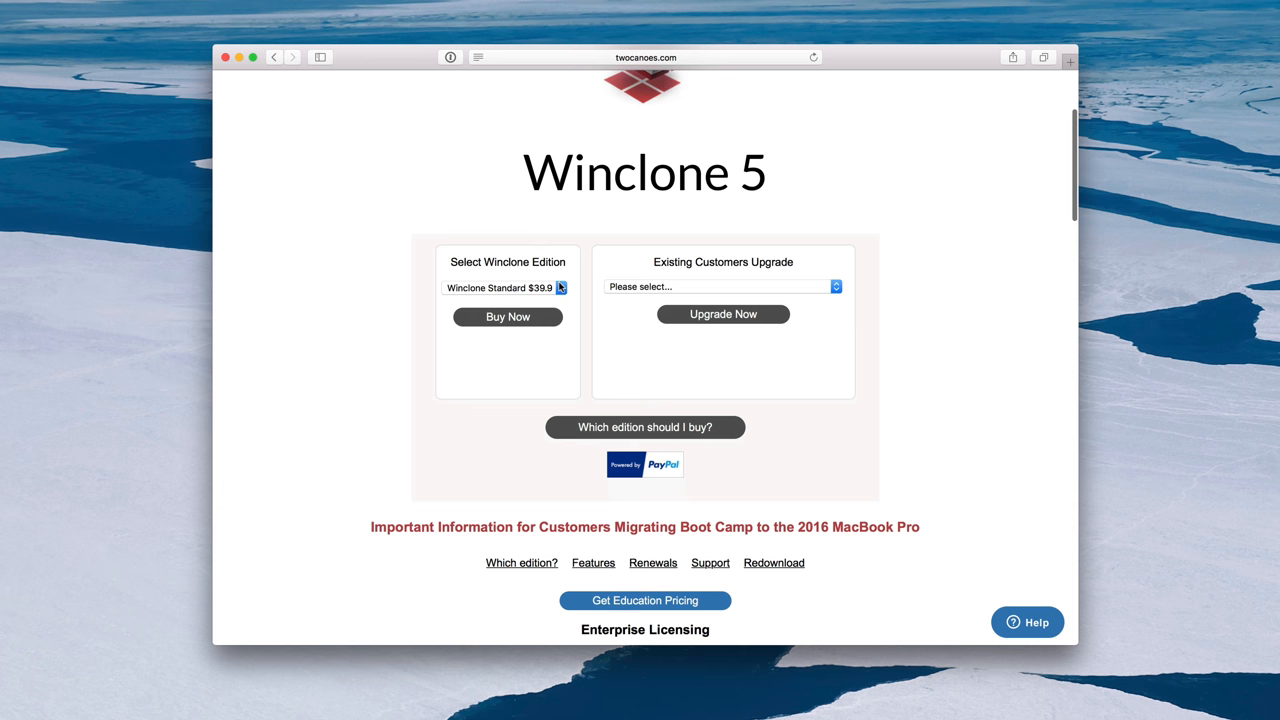
left_click(505, 288)
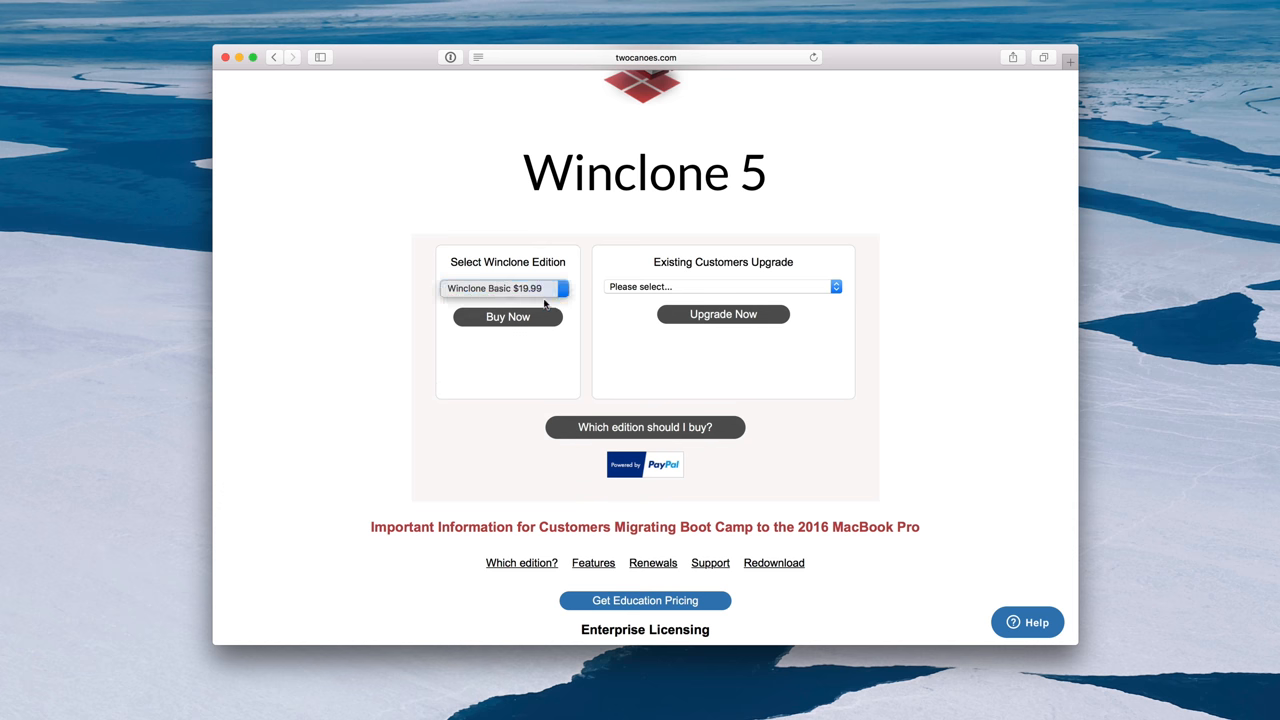
scroll("down", 3)
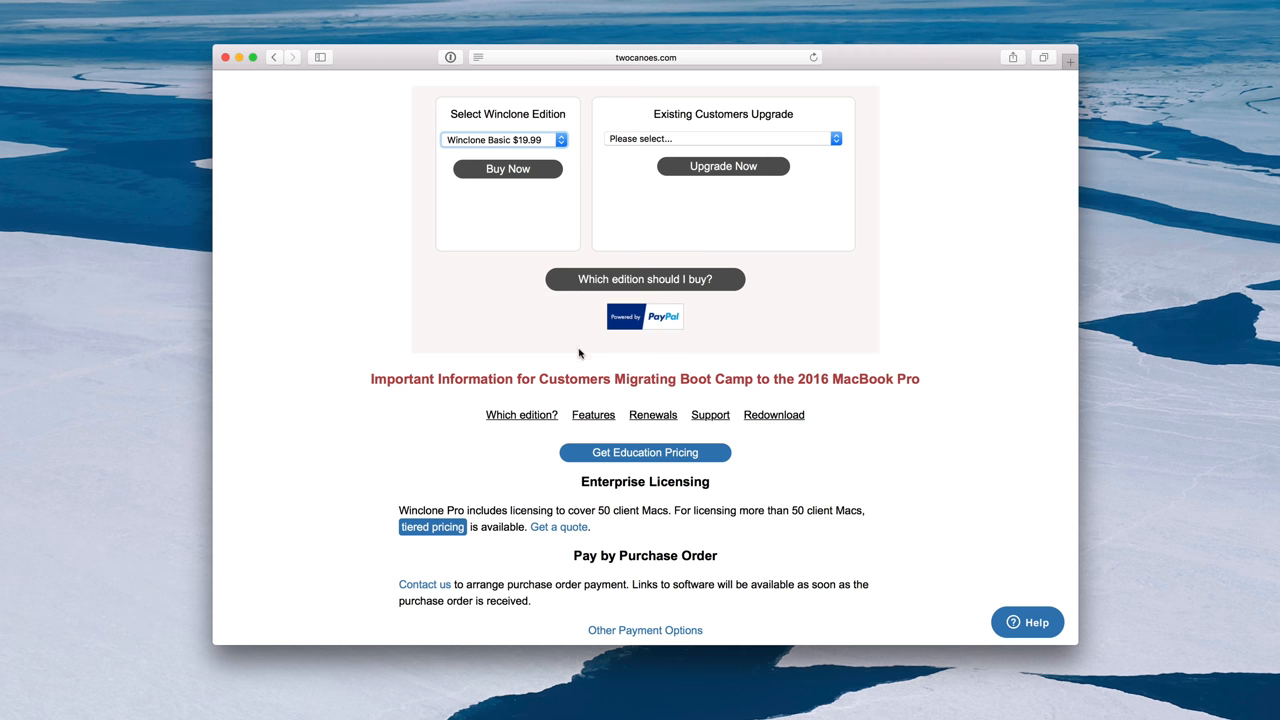
left_click(644, 379)
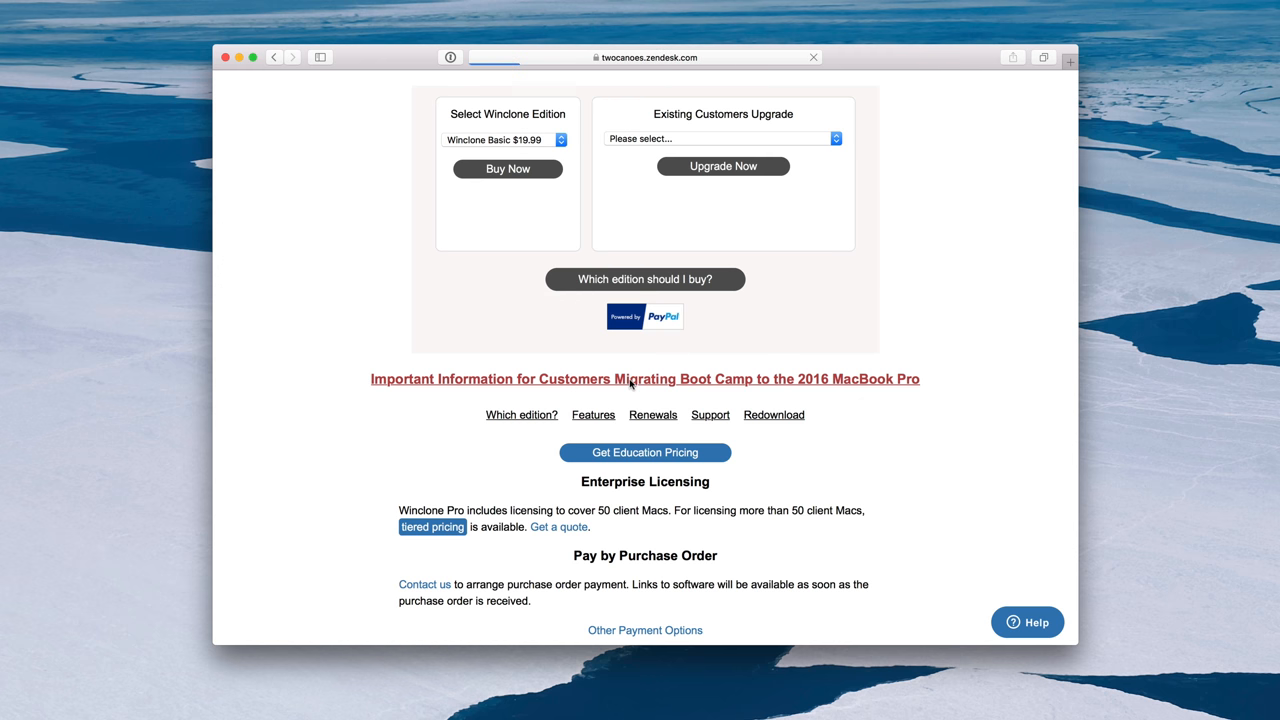
left_click(644, 379)
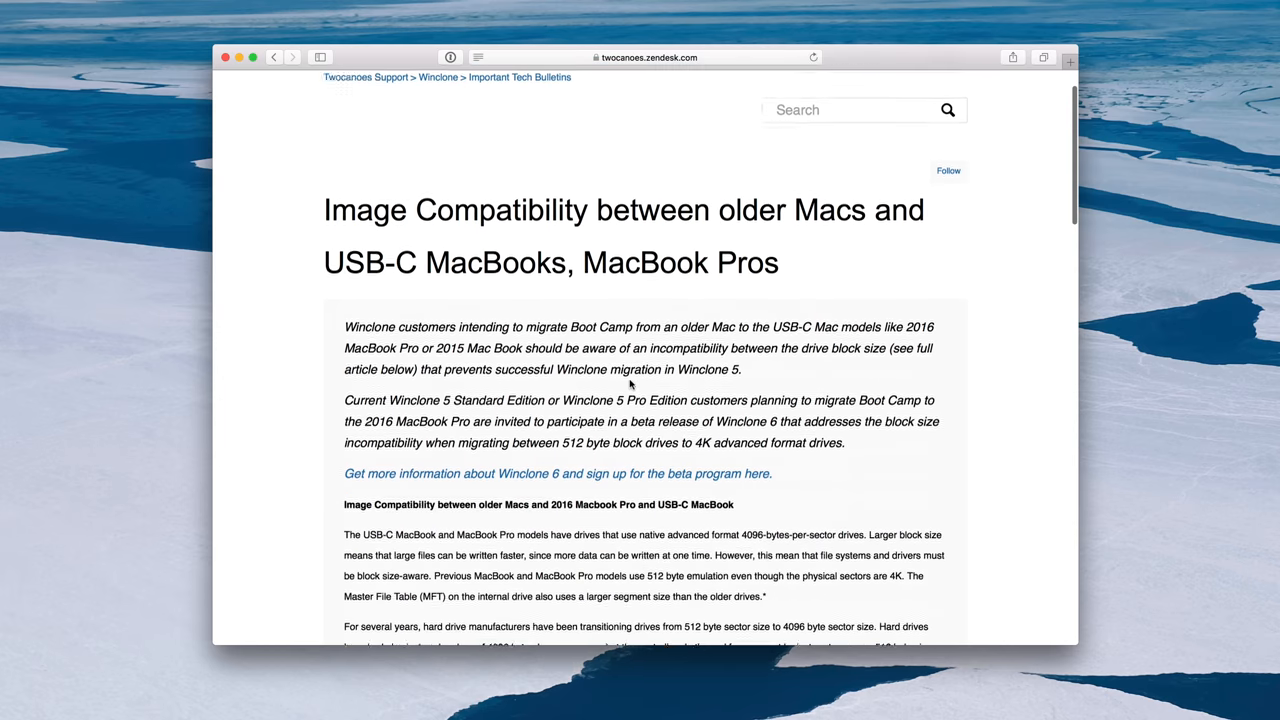
scroll("down", 3)
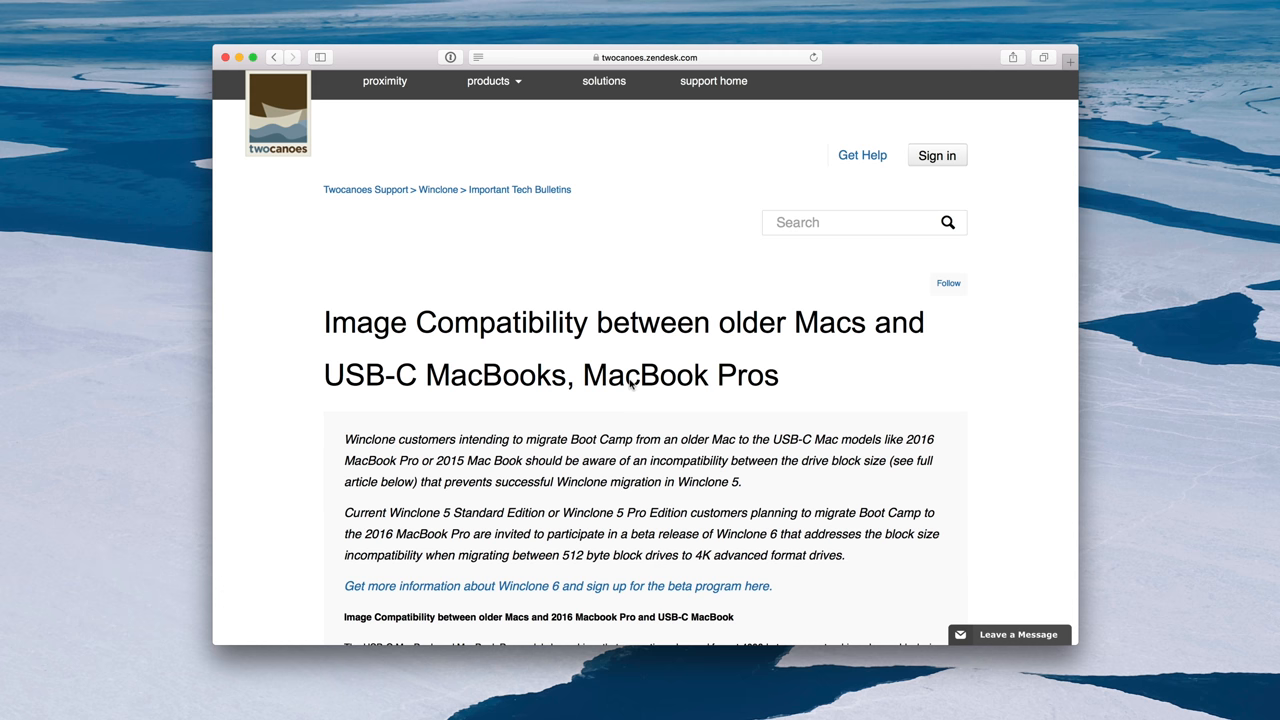
mouse_move(535, 187)
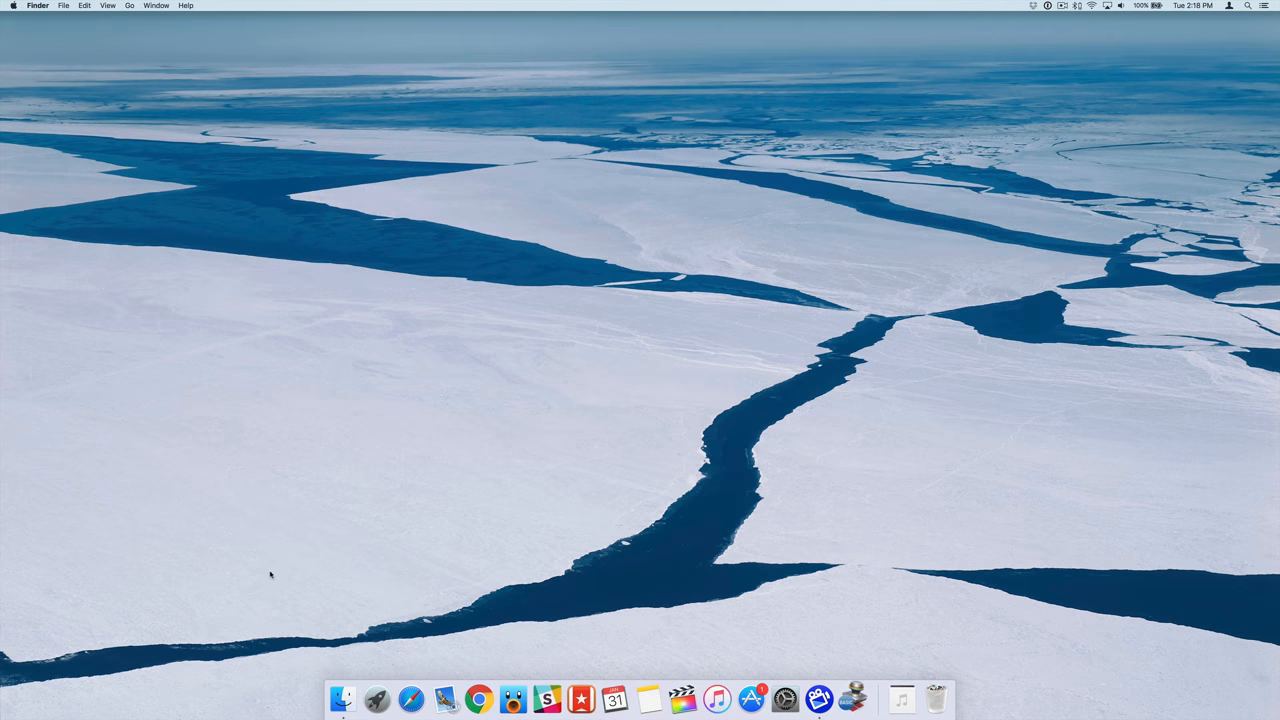
- Launch Winclone Basic and clone the Boot Camp partition to Windows10Backup on the Desktop
left_click(852, 698)
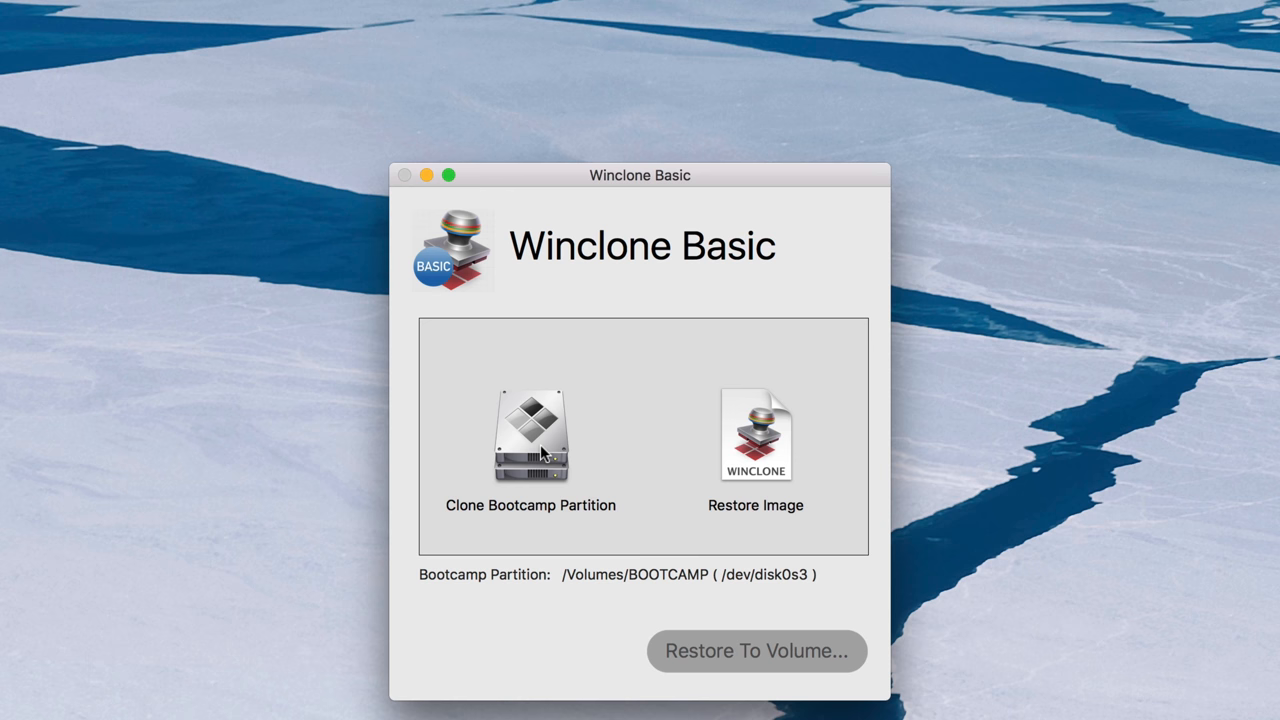
left_click(756, 651)
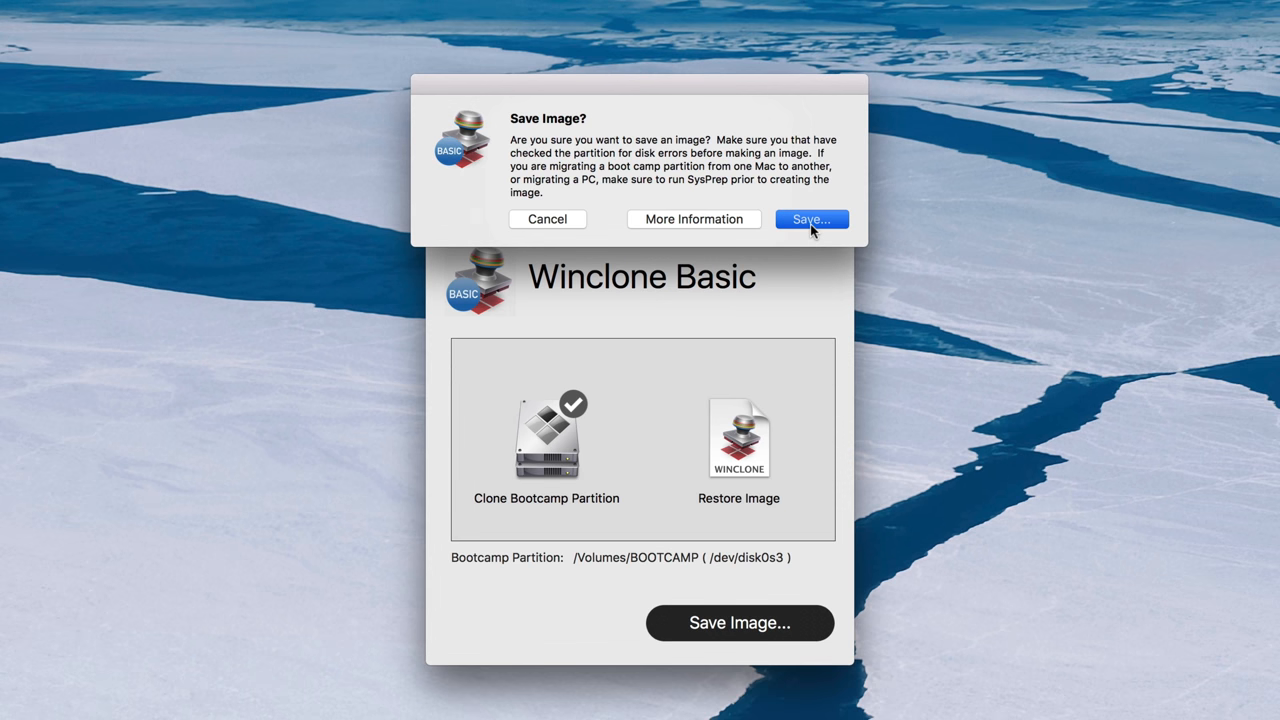
left_click(811, 219)
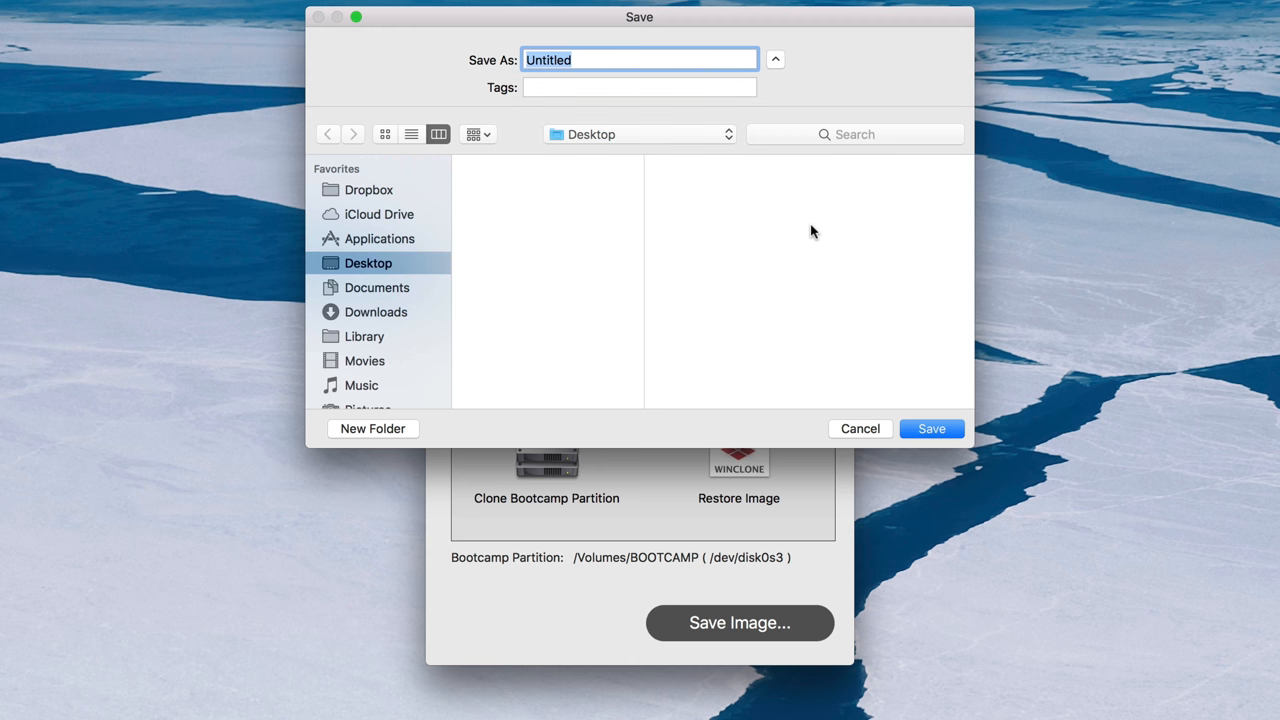
type("Windows10Backup")
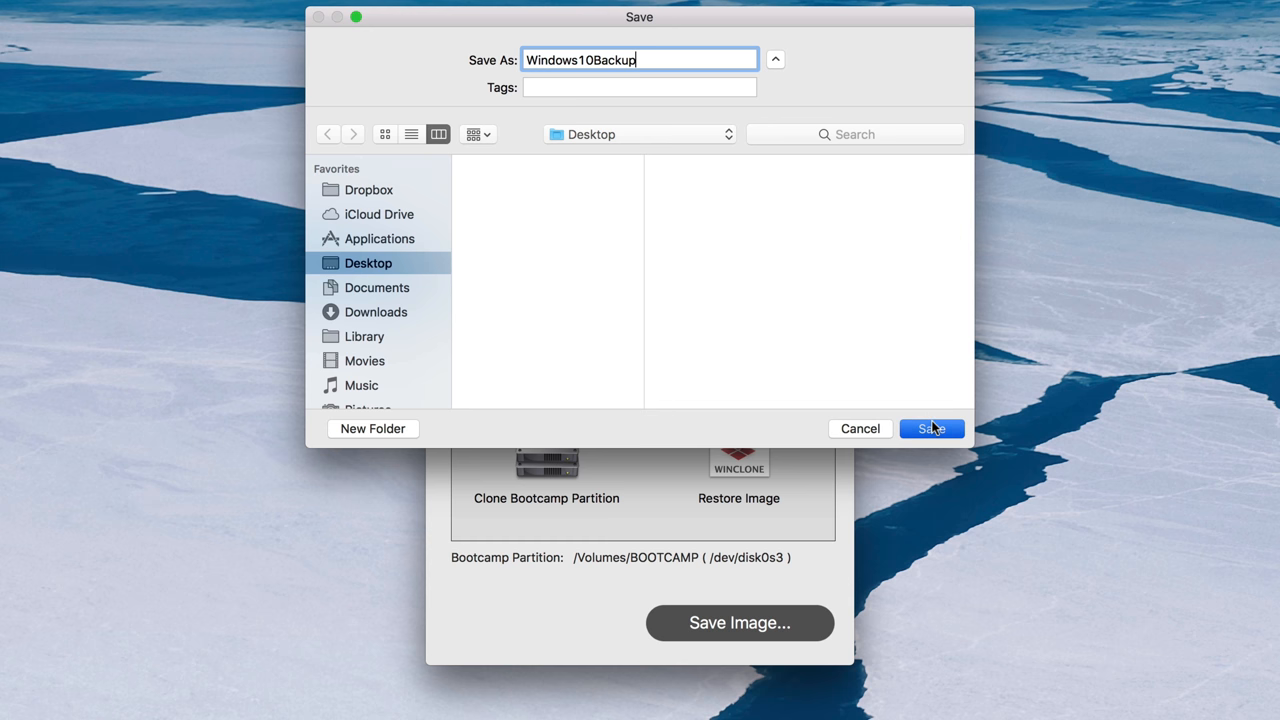
left_click(929, 428)
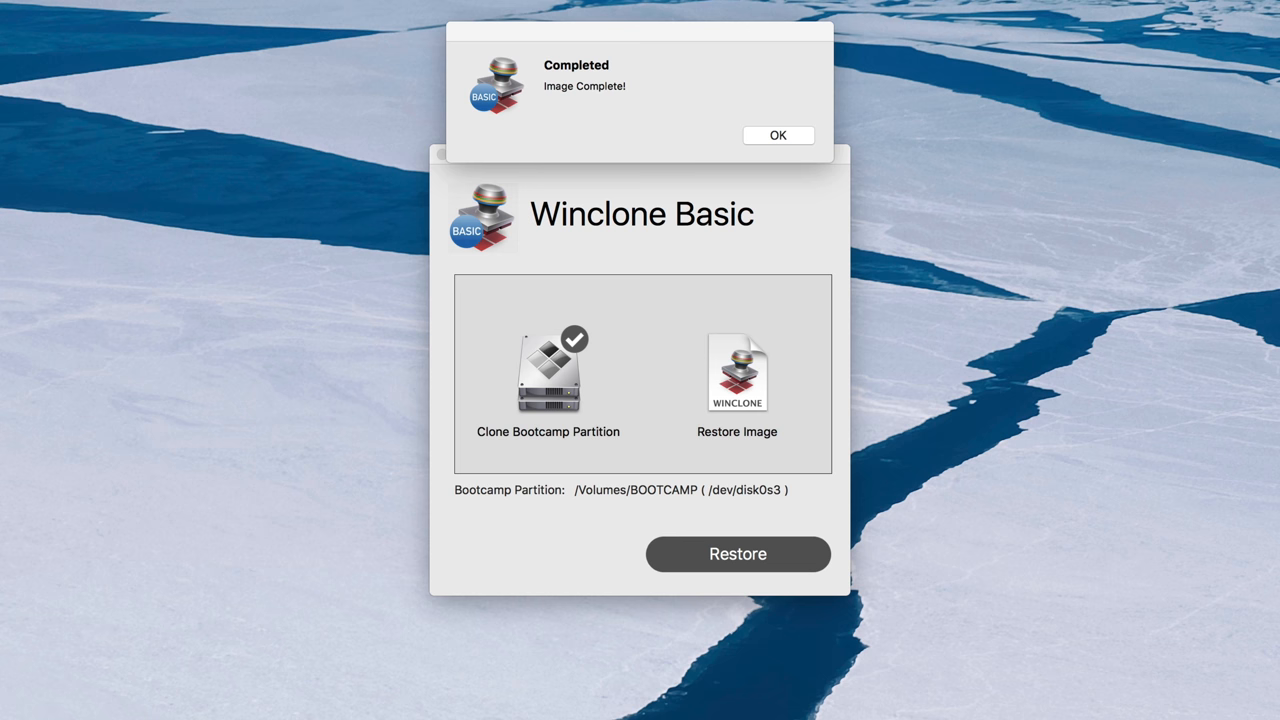
- Dismiss the Image Complete! alert once imaging finishes
left_click(777, 135)
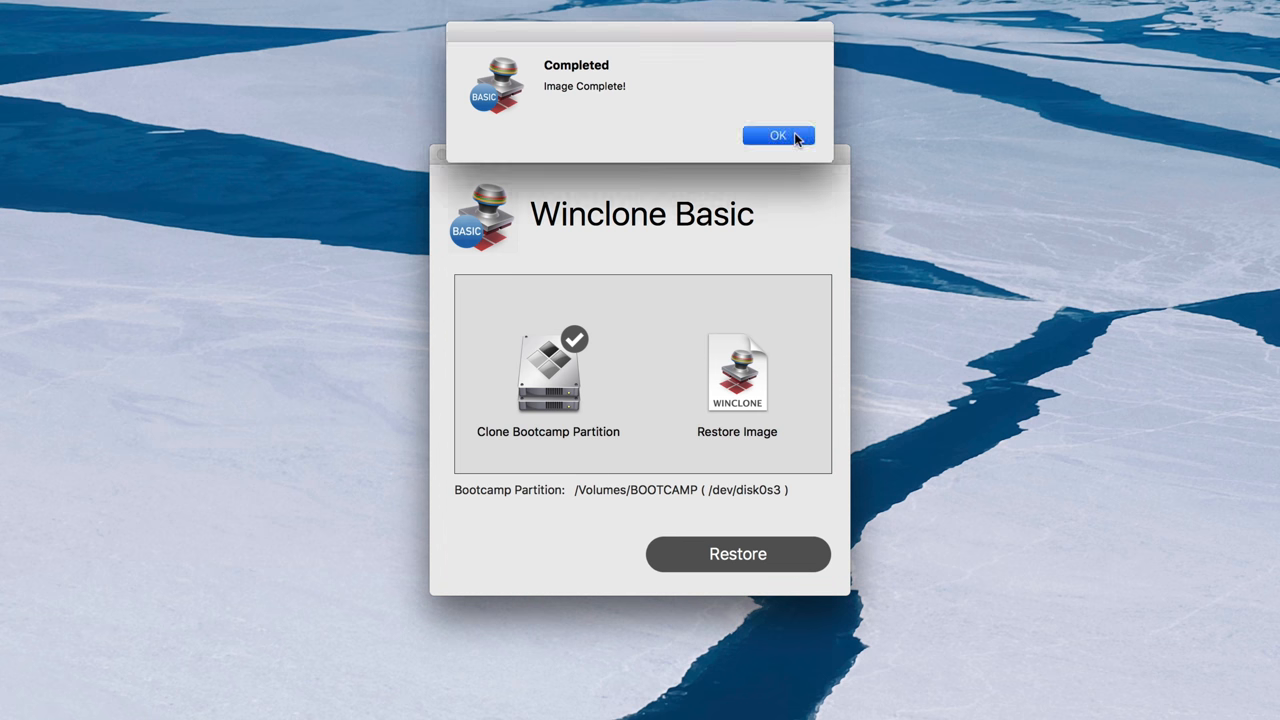
left_click(778, 135)
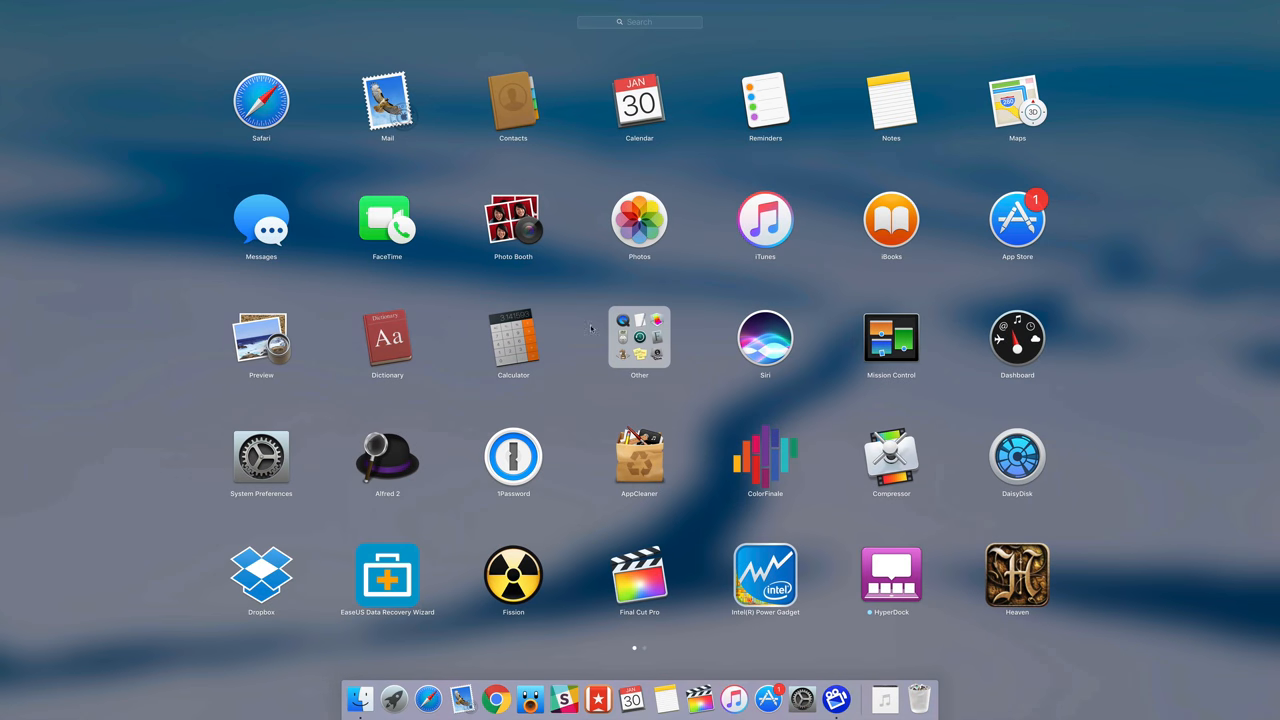
- Launch Boot Camp Assistant from the Other utilities folder and continue past the introduction
left_click(639, 337)
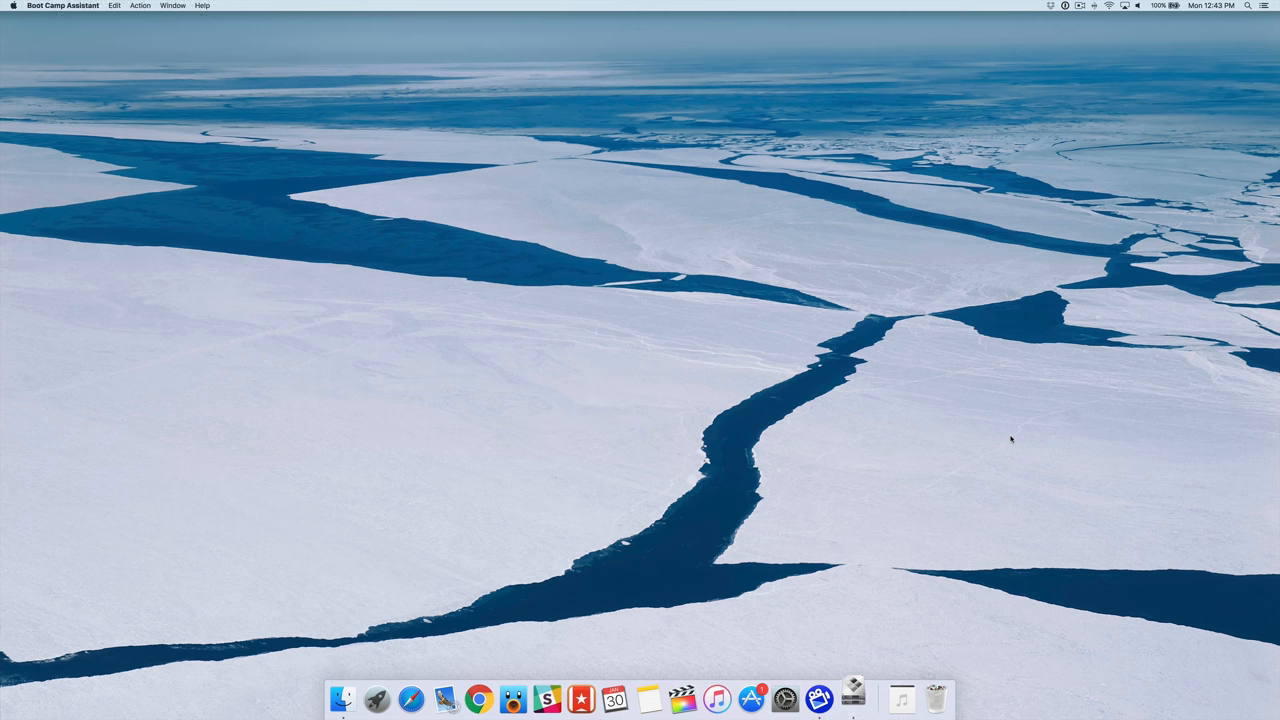
left_click(818, 698)
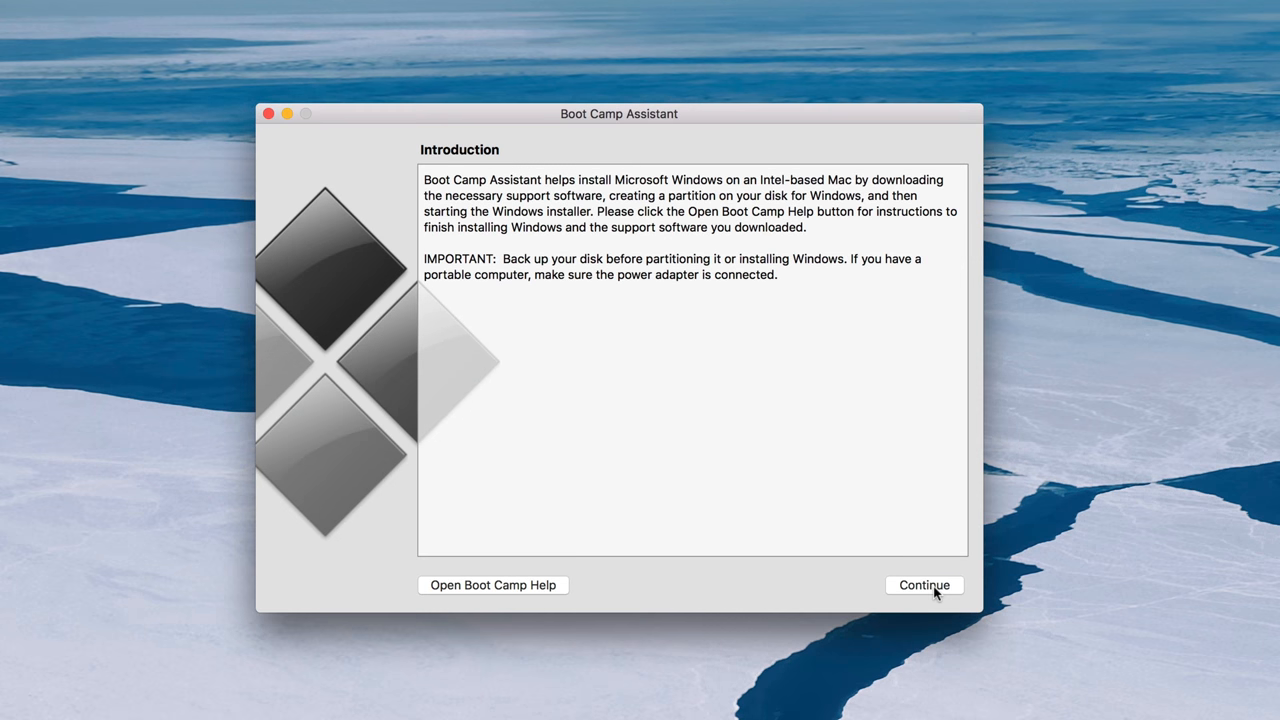
left_click(922, 585)
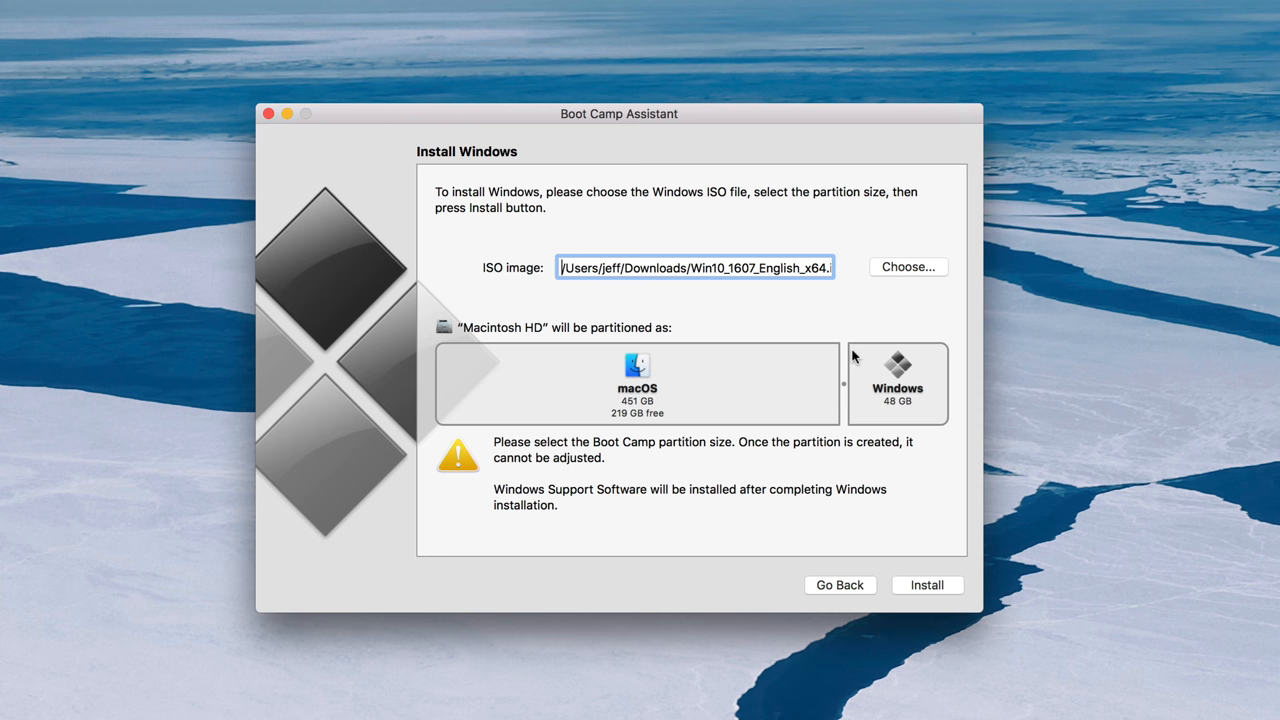
- Size the Windows partition to 100 GB and start installing from Win10_1607_English_x64.iso
left_click_drag(843, 383, 790, 390)
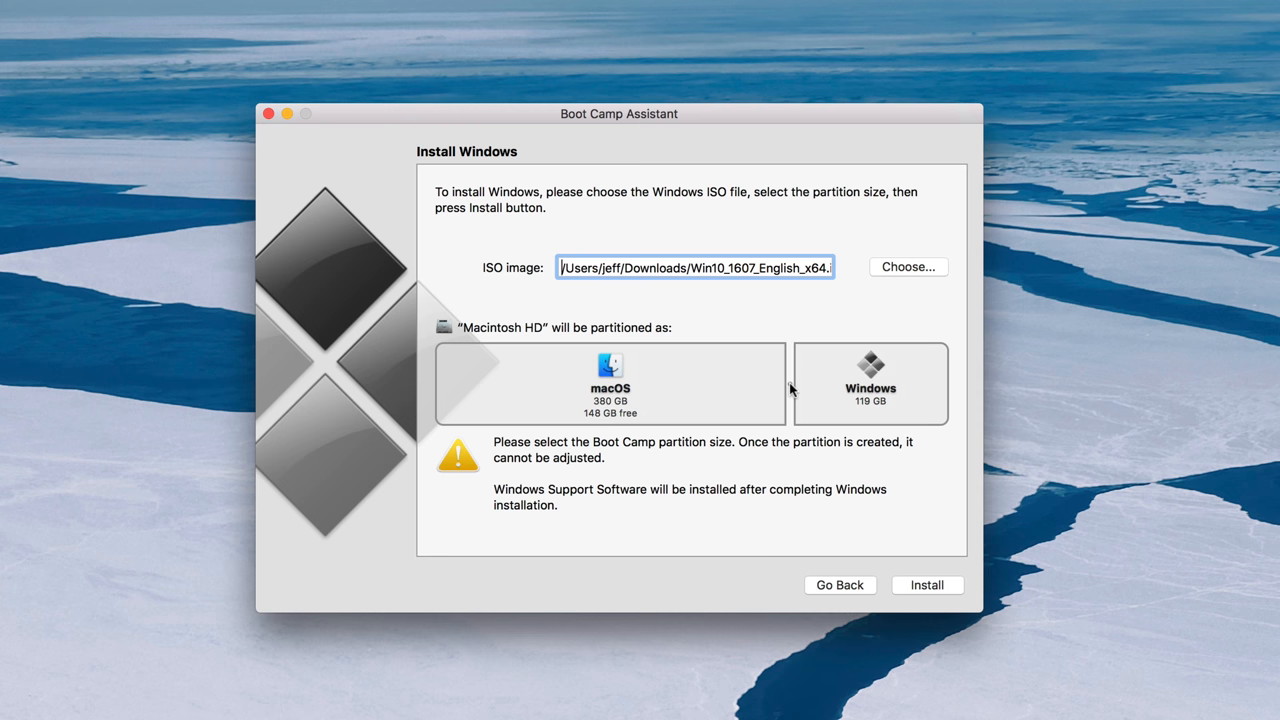
left_click_drag(790, 388, 805, 388)
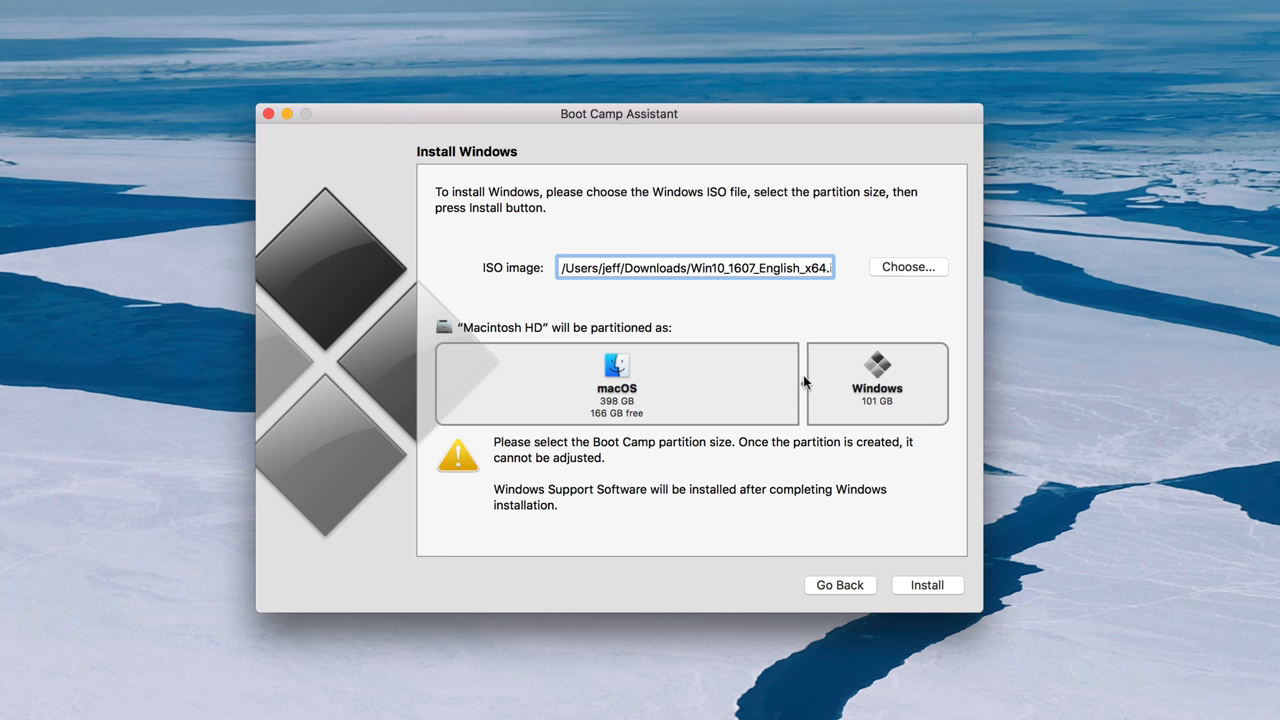
left_click_drag(795, 383, 800, 383)
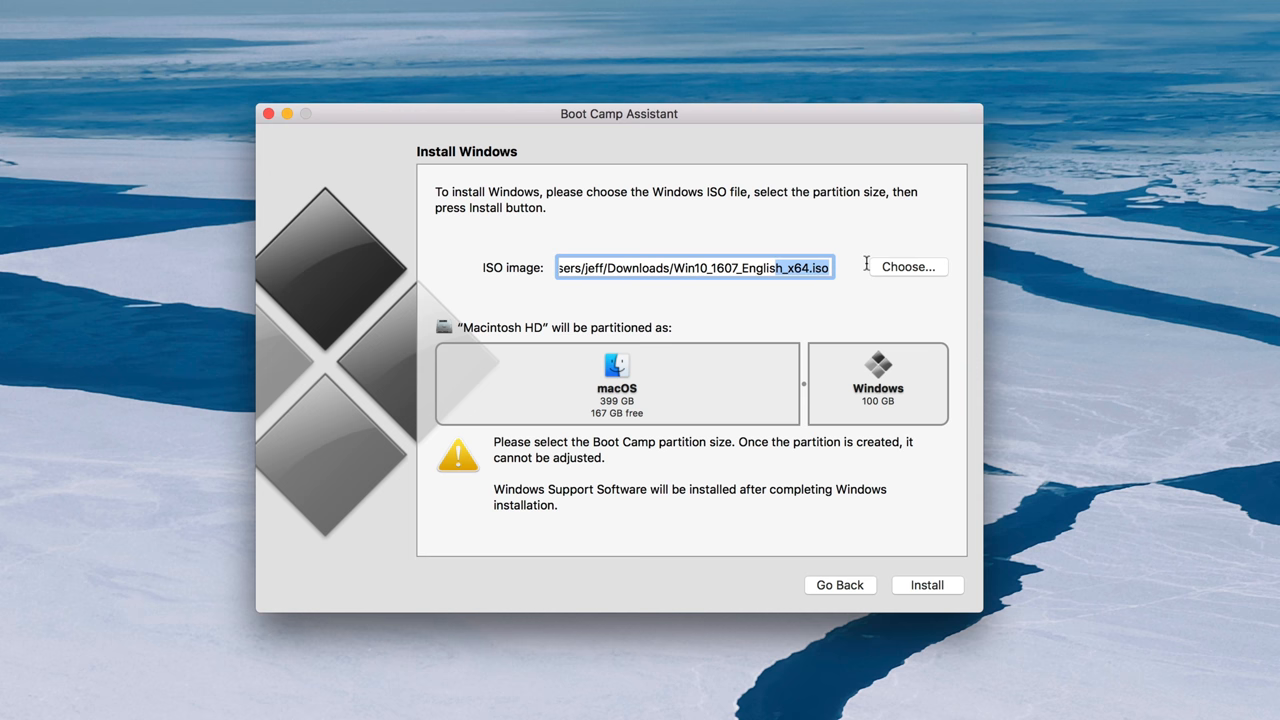
mouse_move(898, 582)
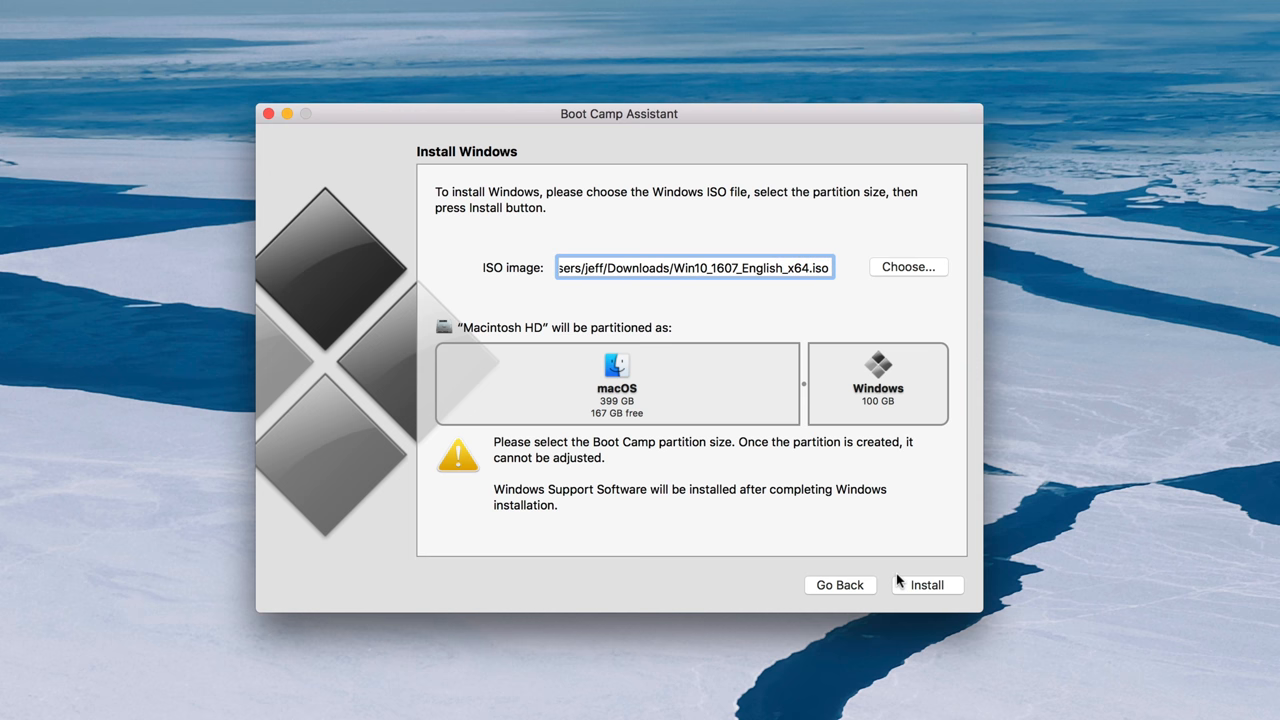
left_click(925, 585)
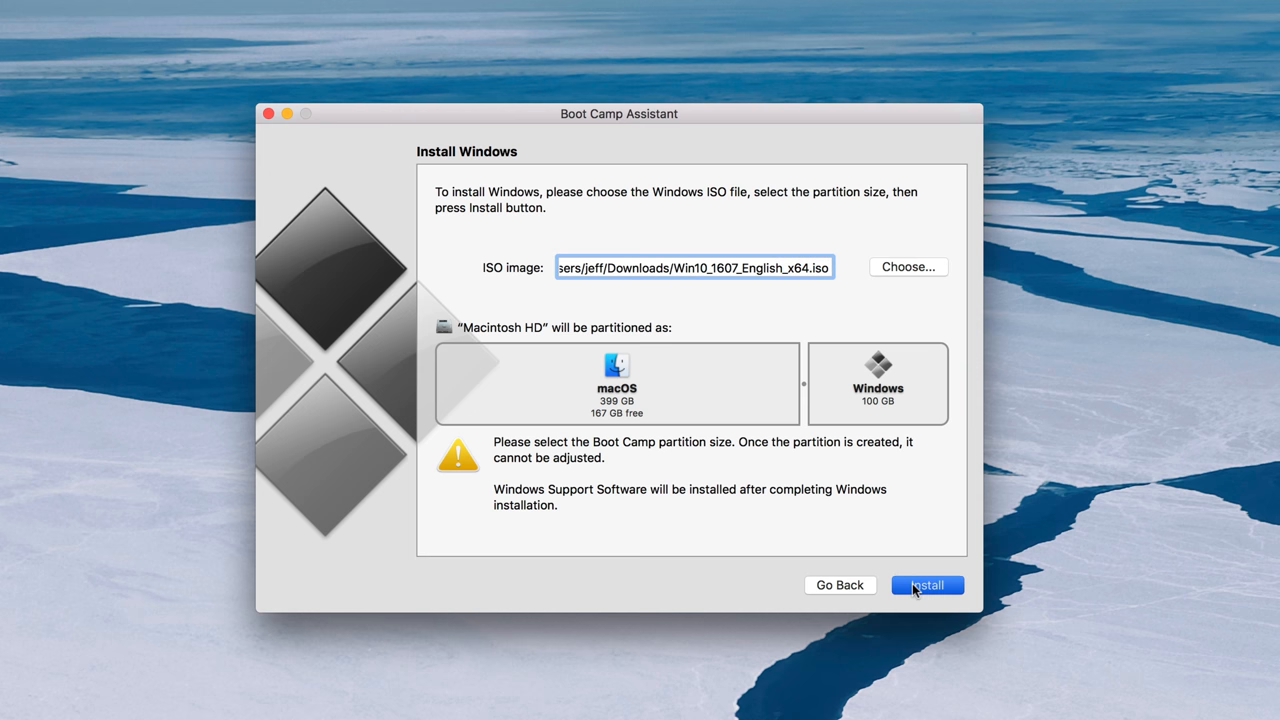
left_click(925, 585)
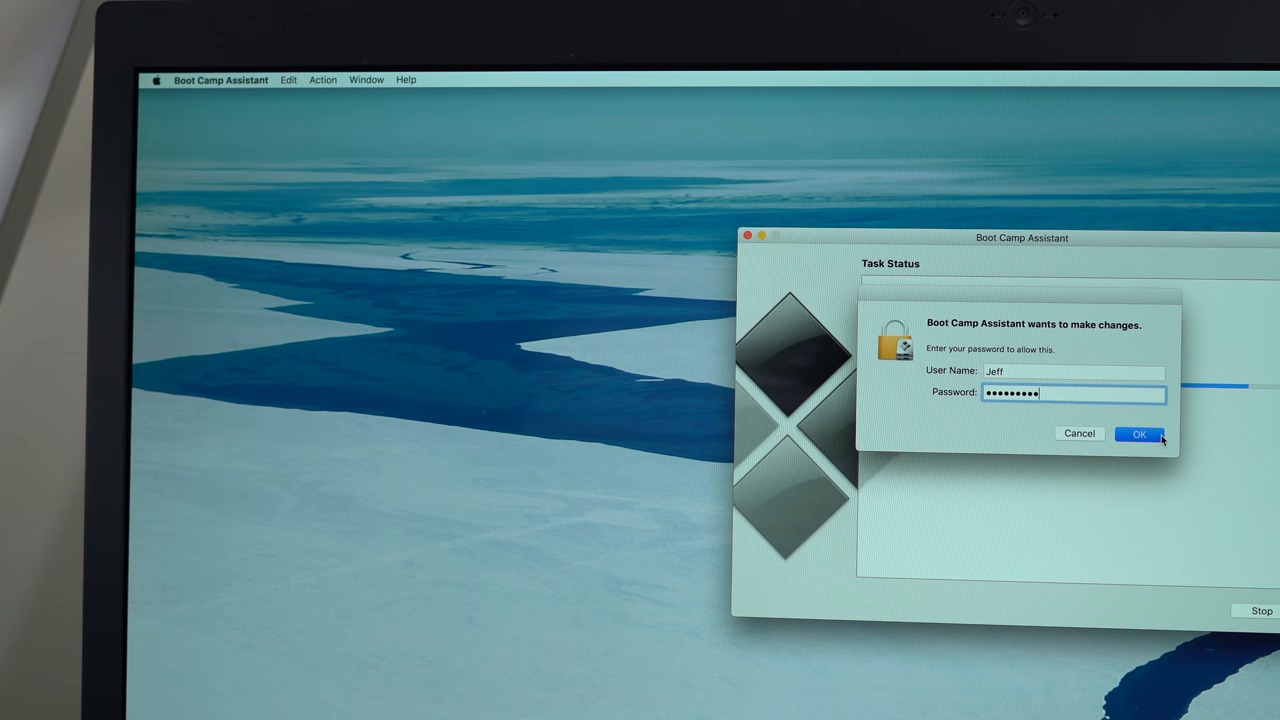
- Approve Boot Camp Assistant's changes with the administrator password
left_click(1138, 433)
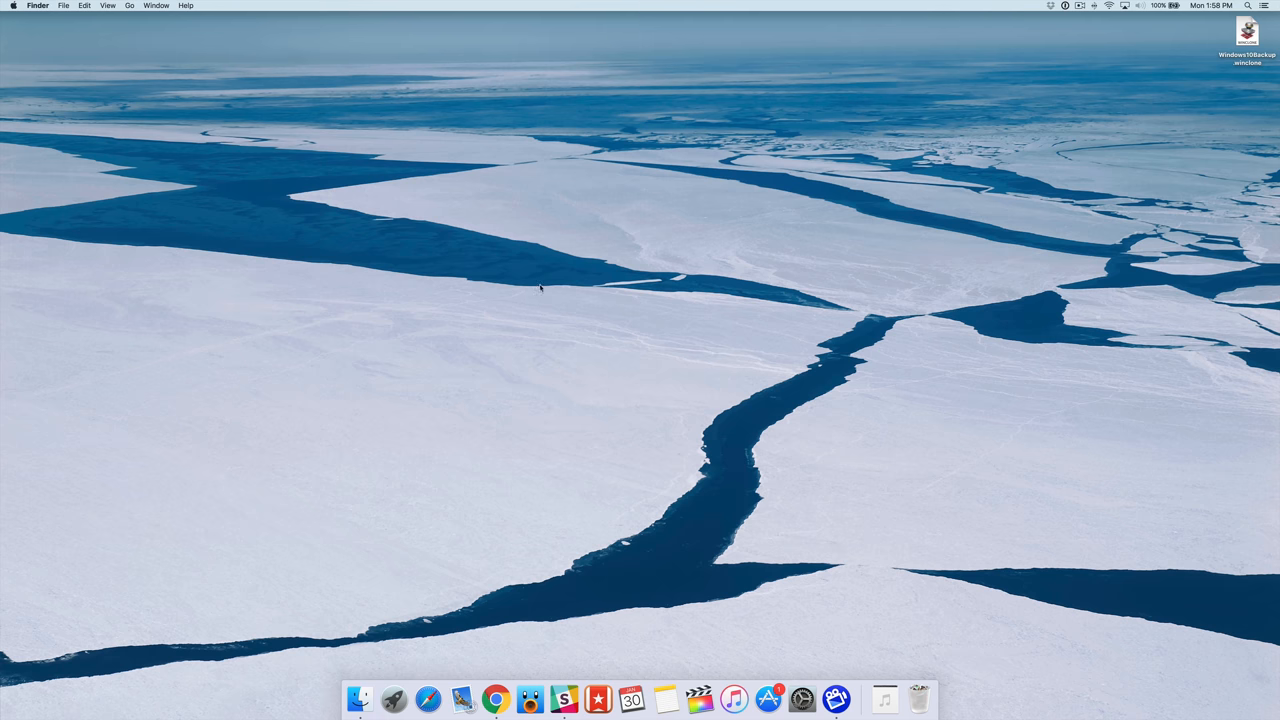
- Check in Disk Utility that BOOTCAMP is a 100.83 GB NTFS volume with 70.7 MB used
left_click(393, 698)
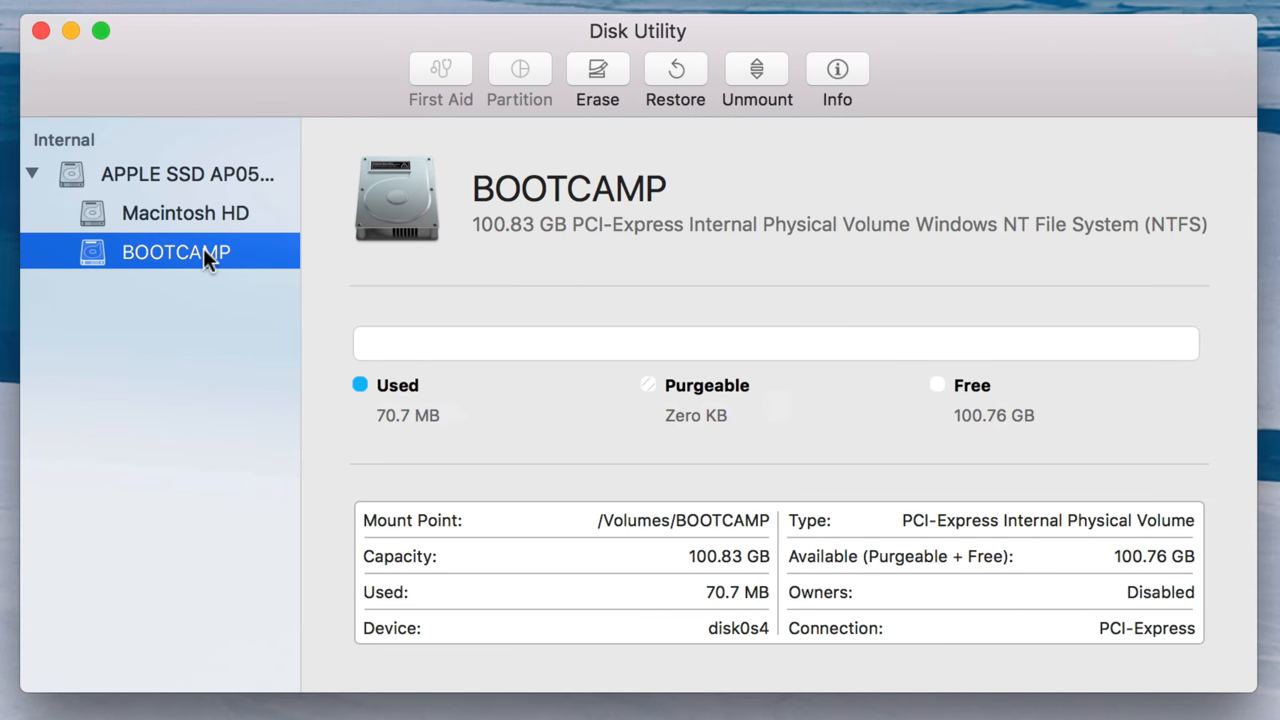
mouse_move(247, 272)
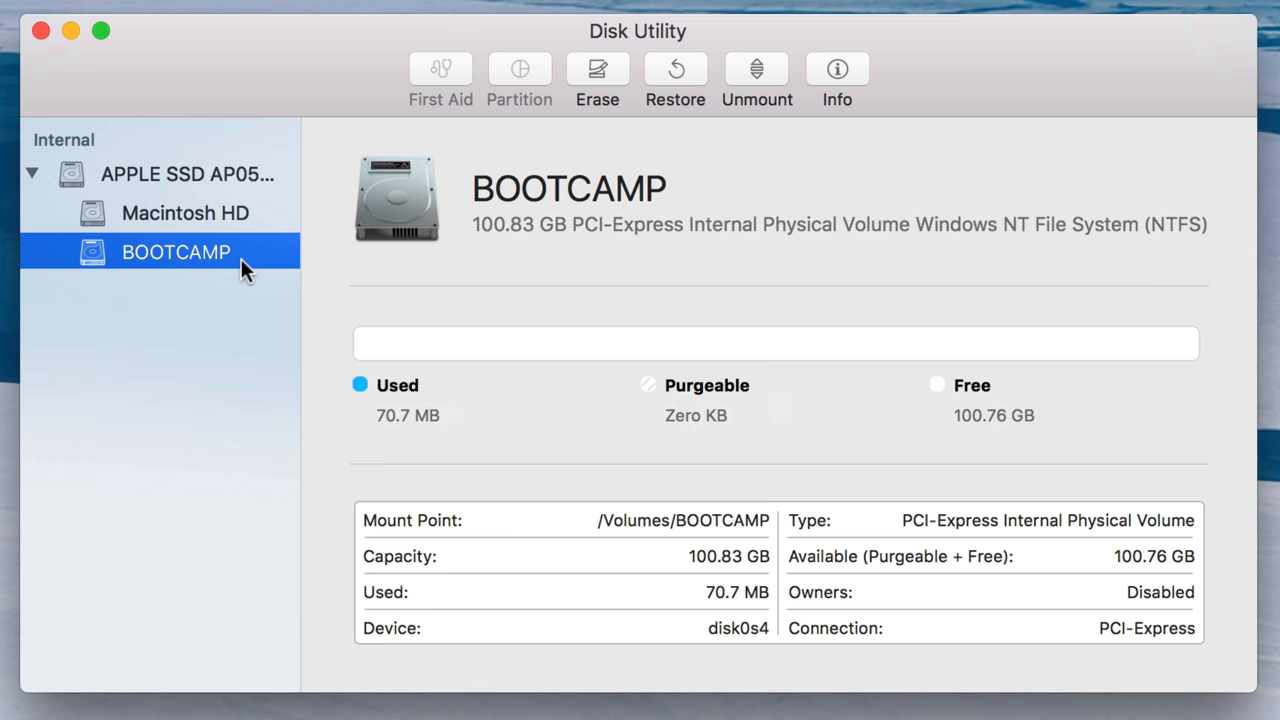
right_click(195, 214)
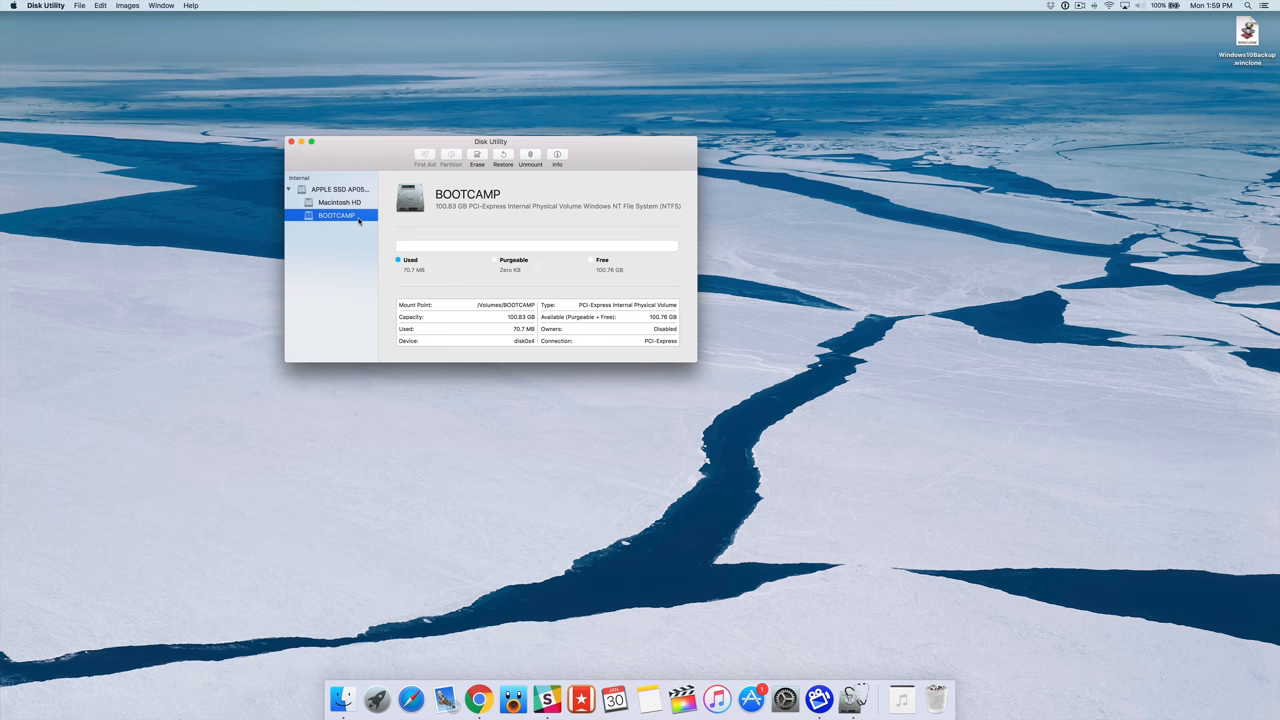
left_click(291, 141)
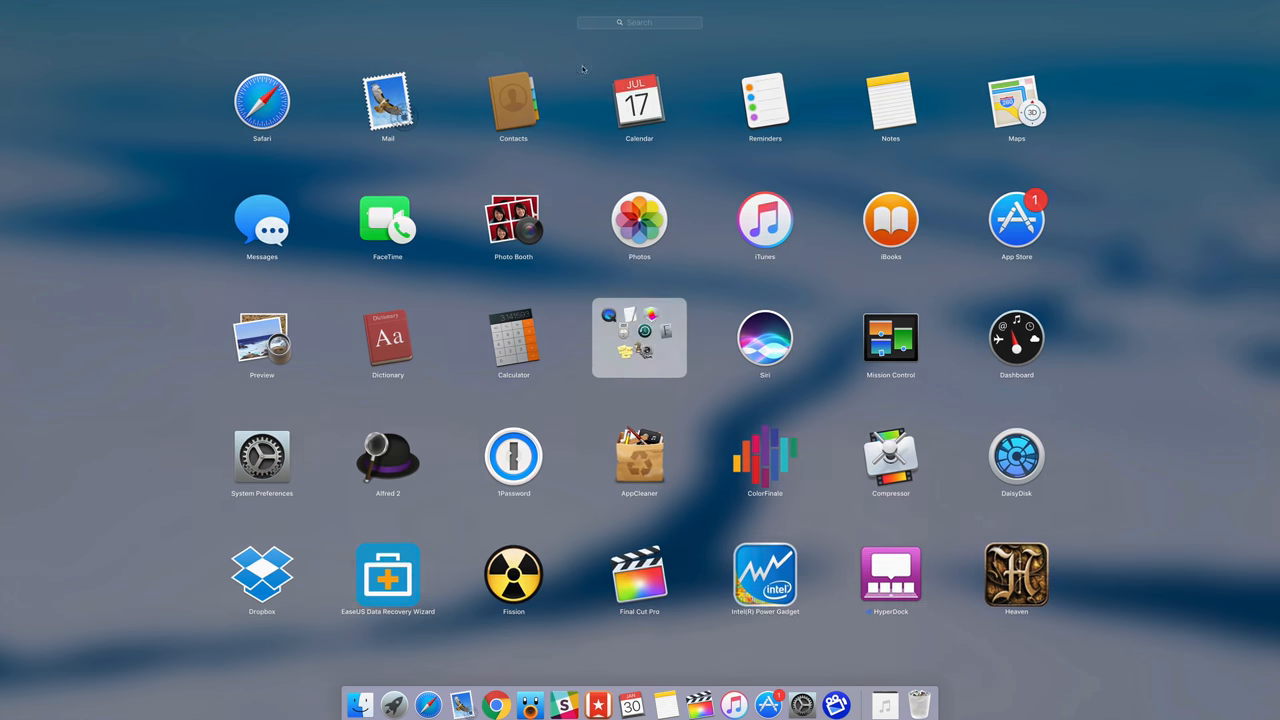
- Launch Winclone Basic, choose Restore Image, and load Windows10Backup.winclone from the Desktop
scroll("left", 3)
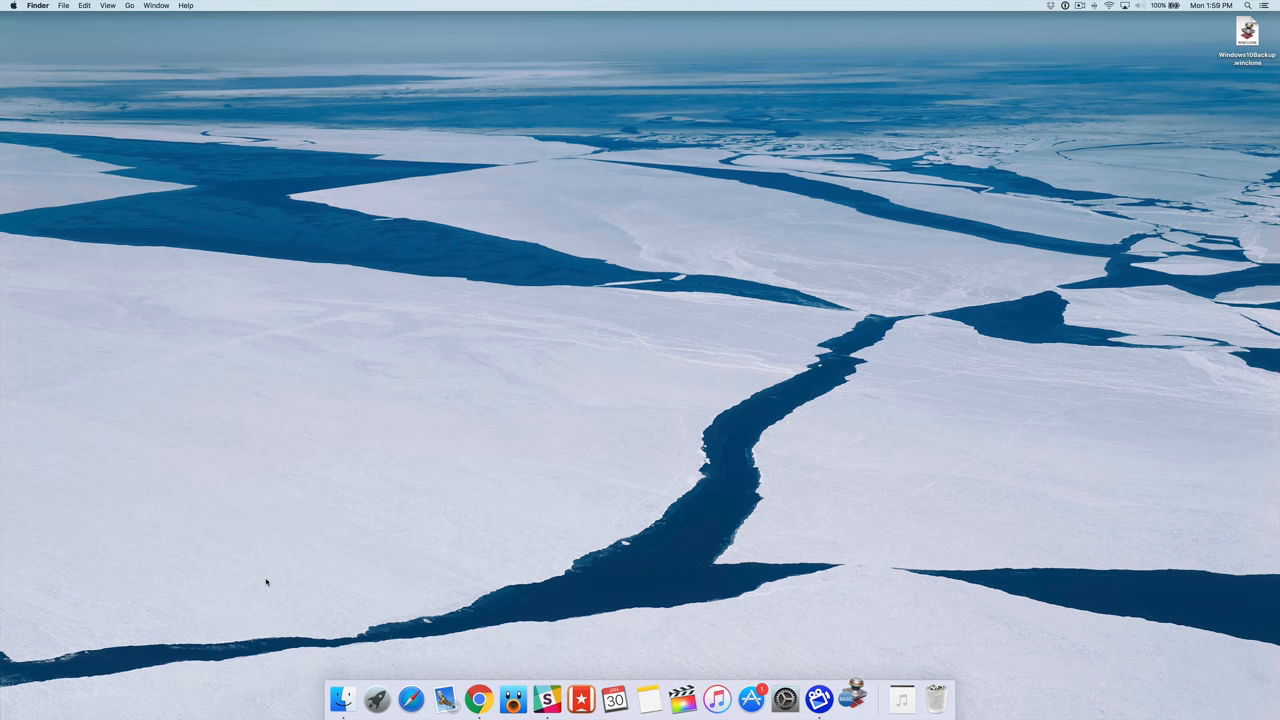
left_click(854, 698)
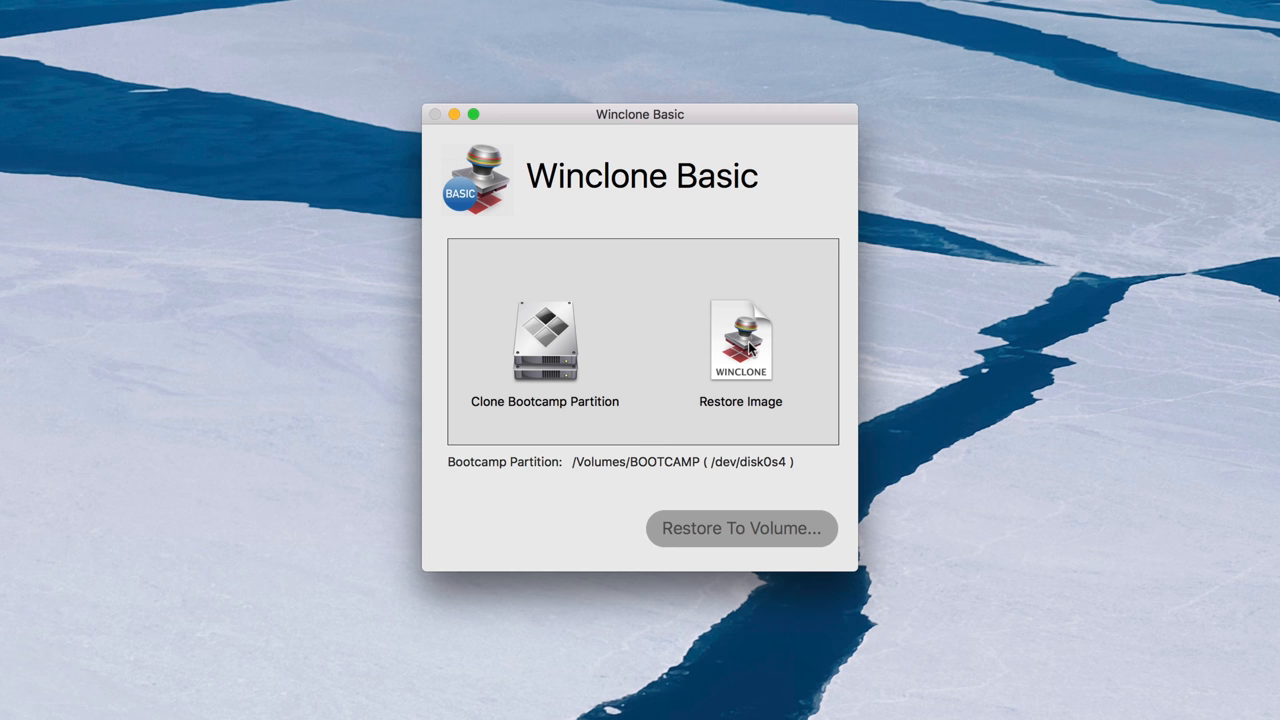
left_click(740, 340)
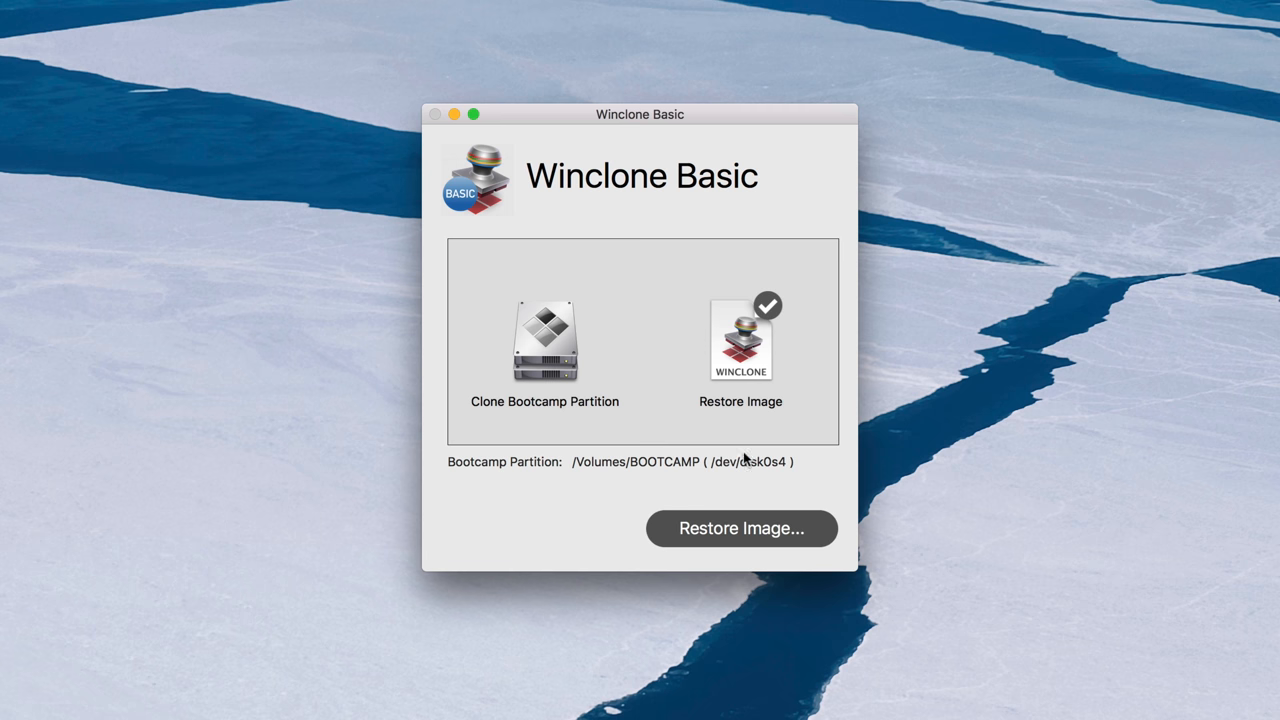
left_click(741, 528)
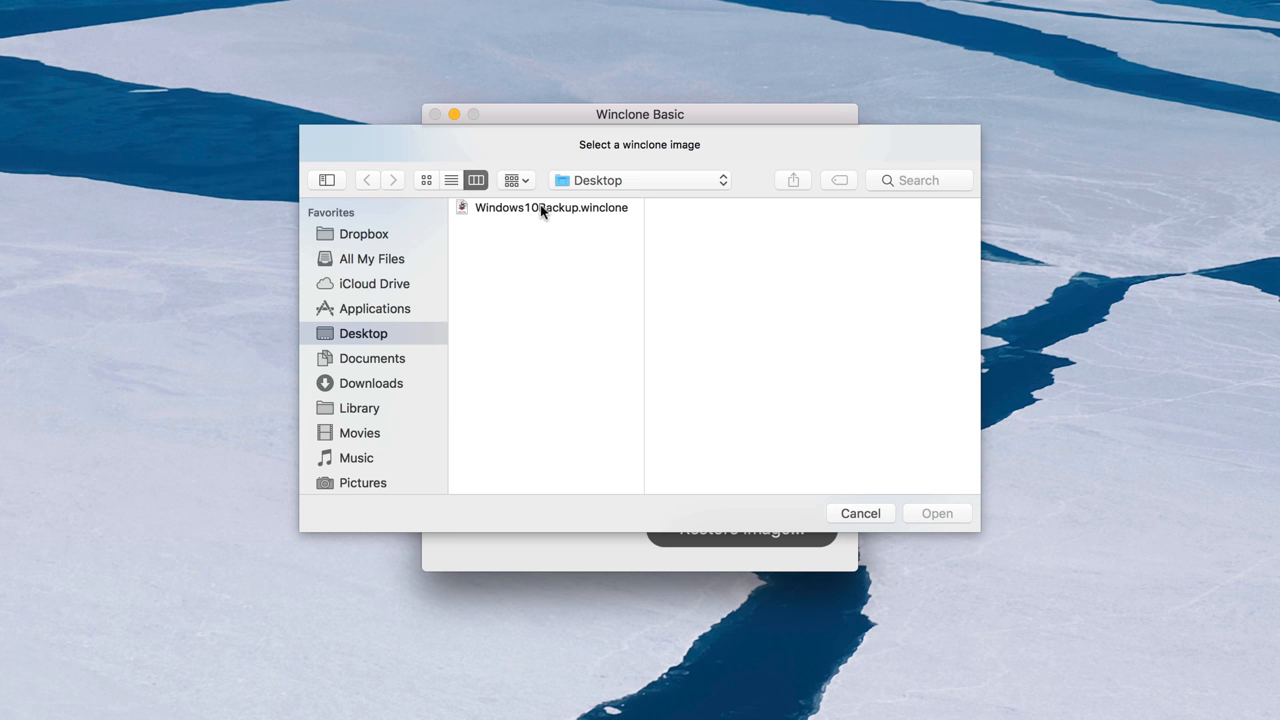
mouse_move(544, 210)
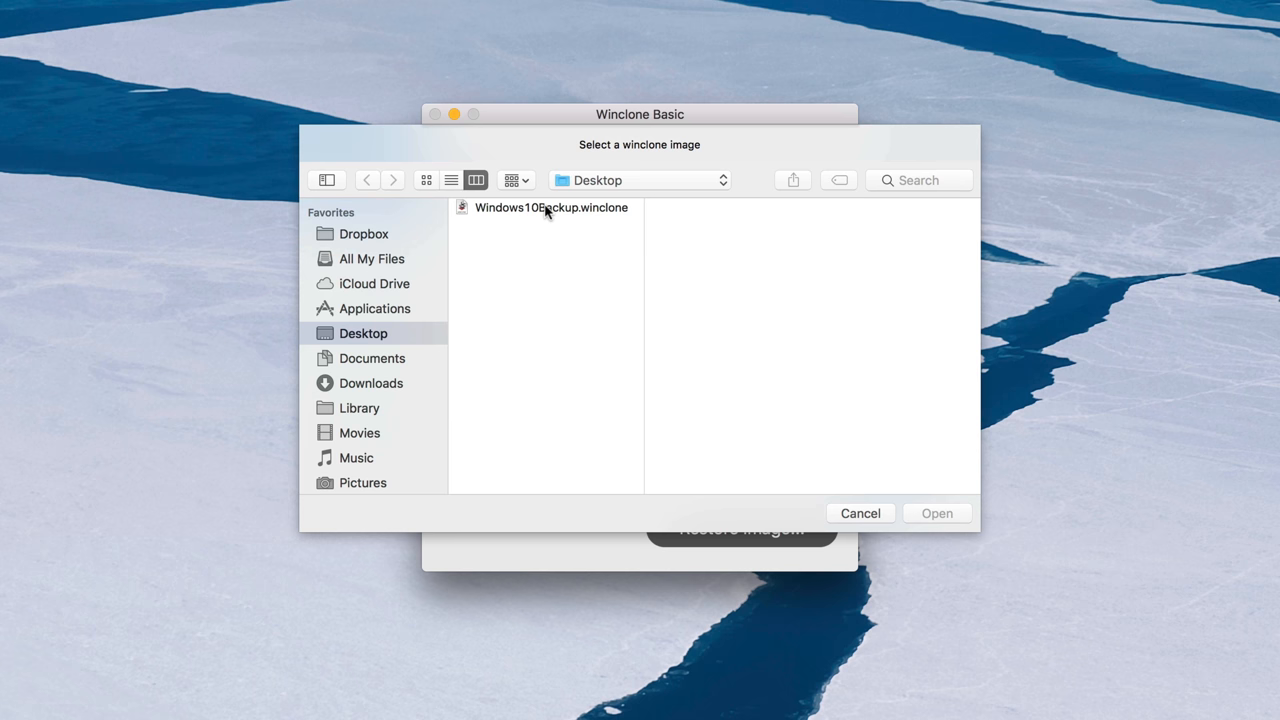
left_click(551, 207)
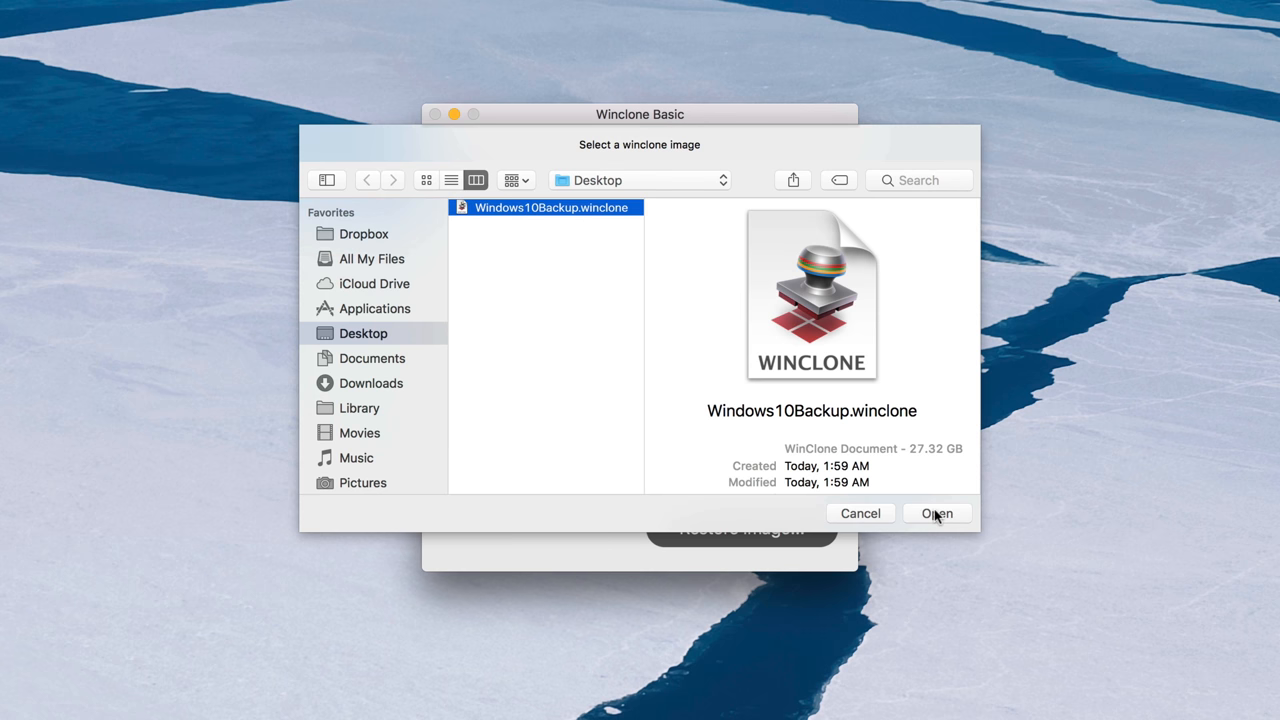
left_click(936, 513)
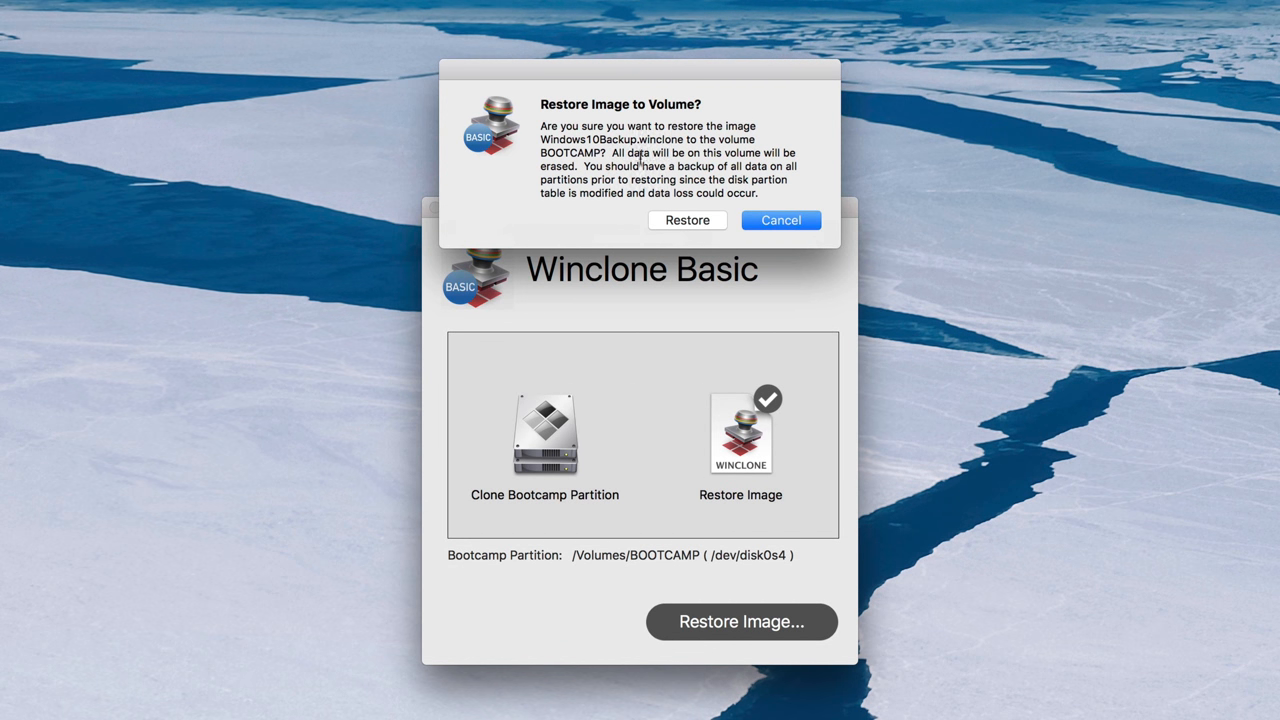
- Confirm restoring onto BOOTCAMP and select Windows 8 or later as the version
left_click(687, 220)
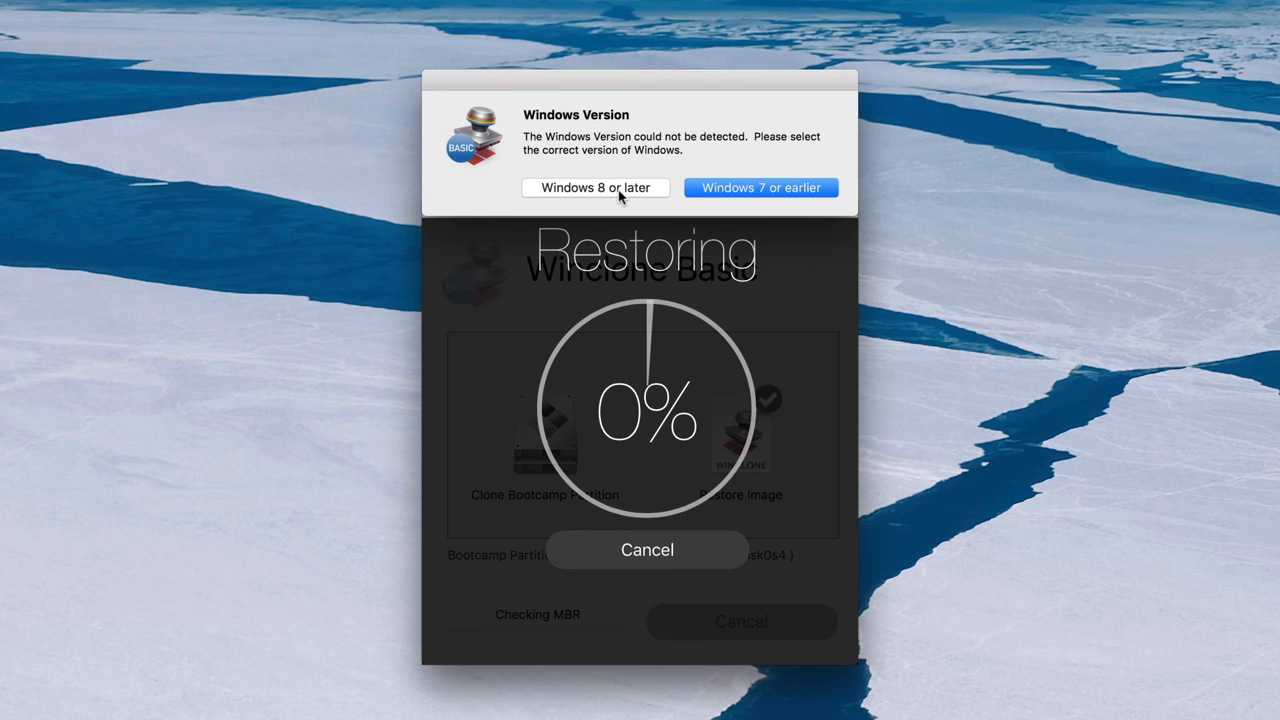
left_click(596, 187)
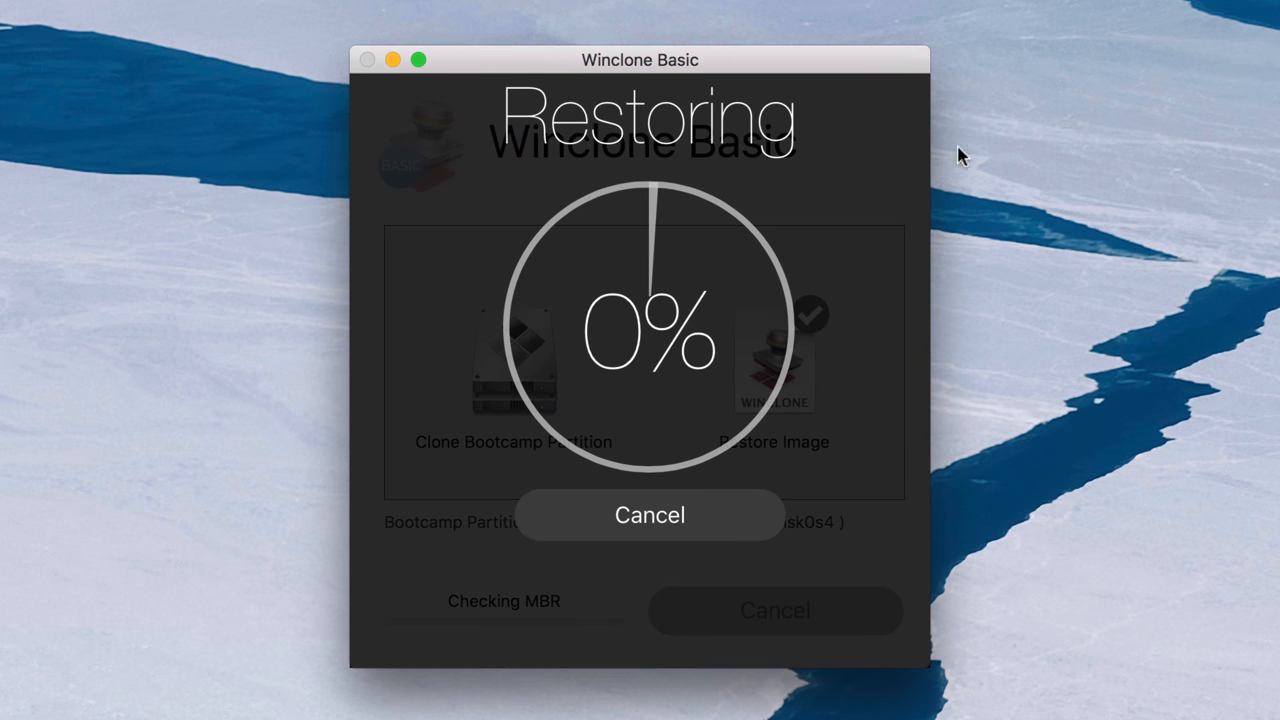
mouse_move(1003, 201)
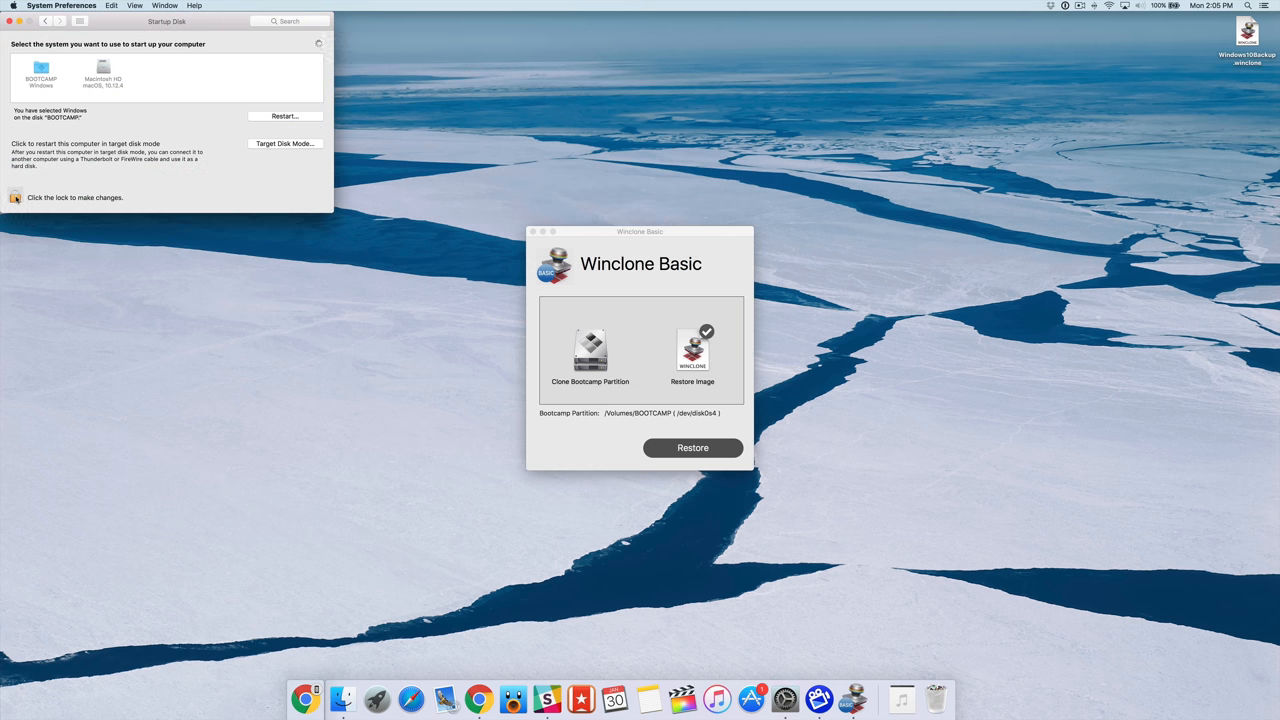
- Unlock Startup Disk preferences with the password and select BOOTCAMP Windows
left_click(15, 197)
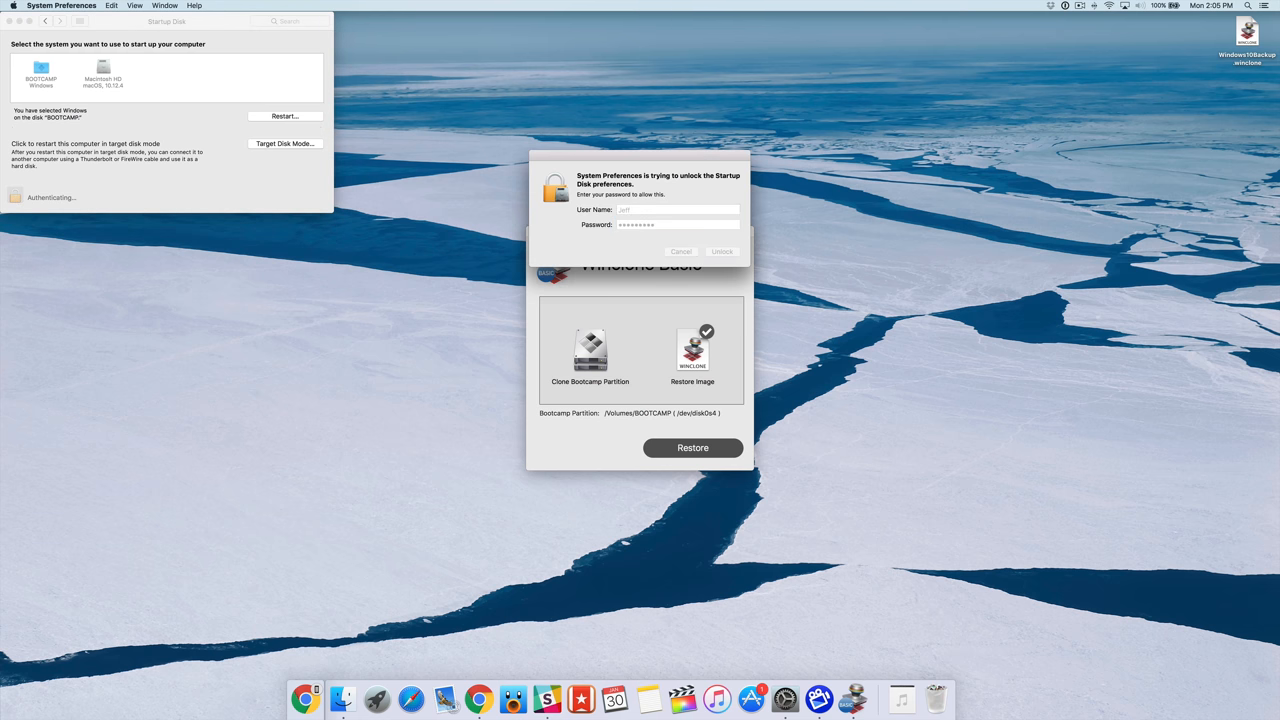
left_click(721, 251)
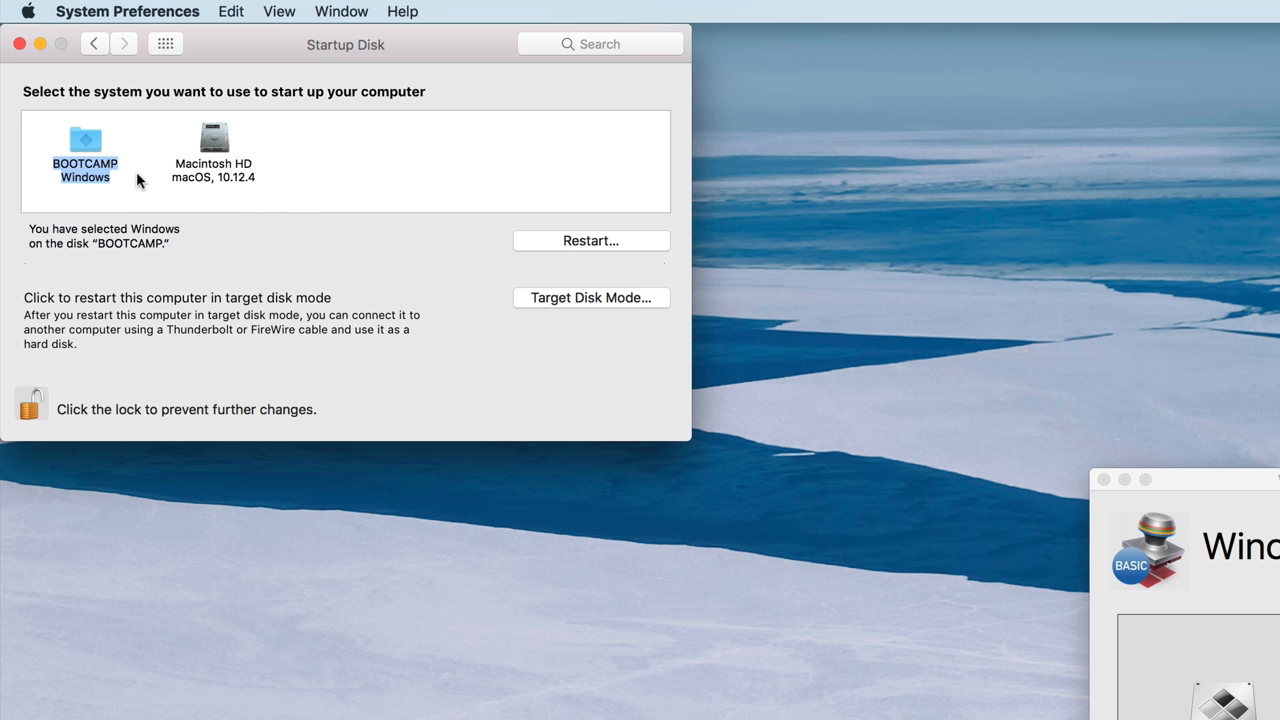
left_click(590, 240)
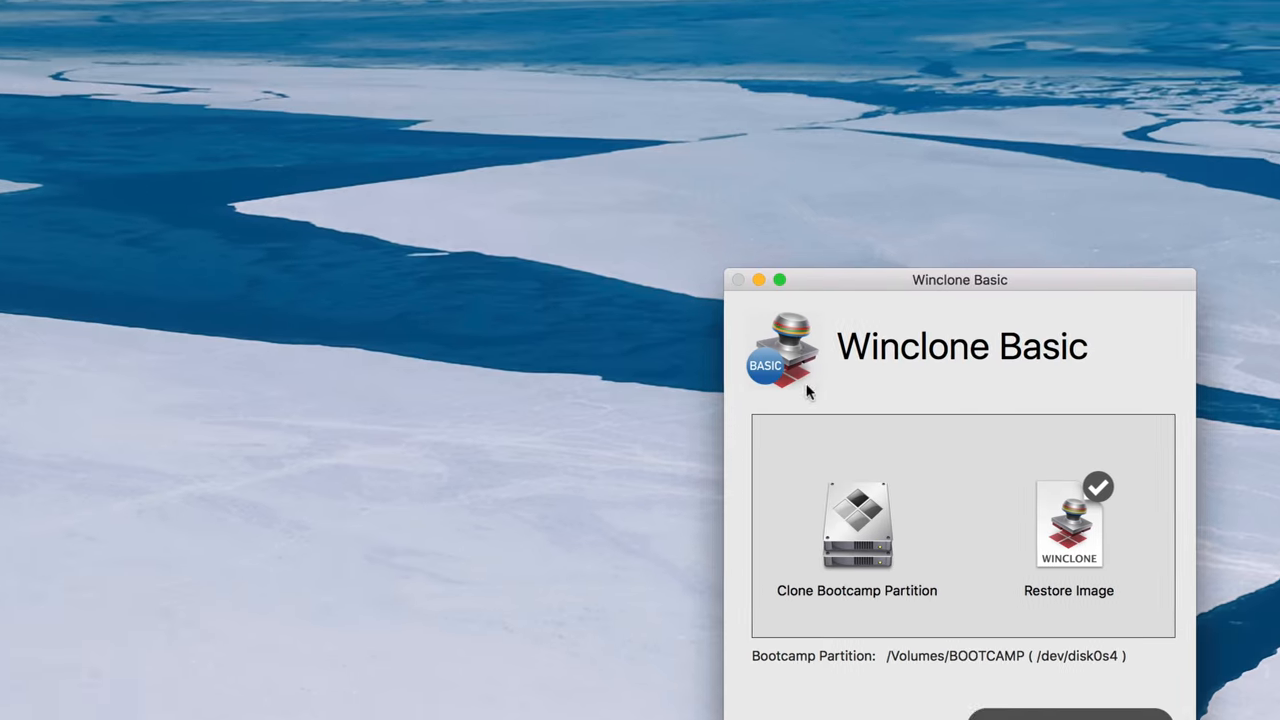
left_click_drag(958, 280, 640, 104)
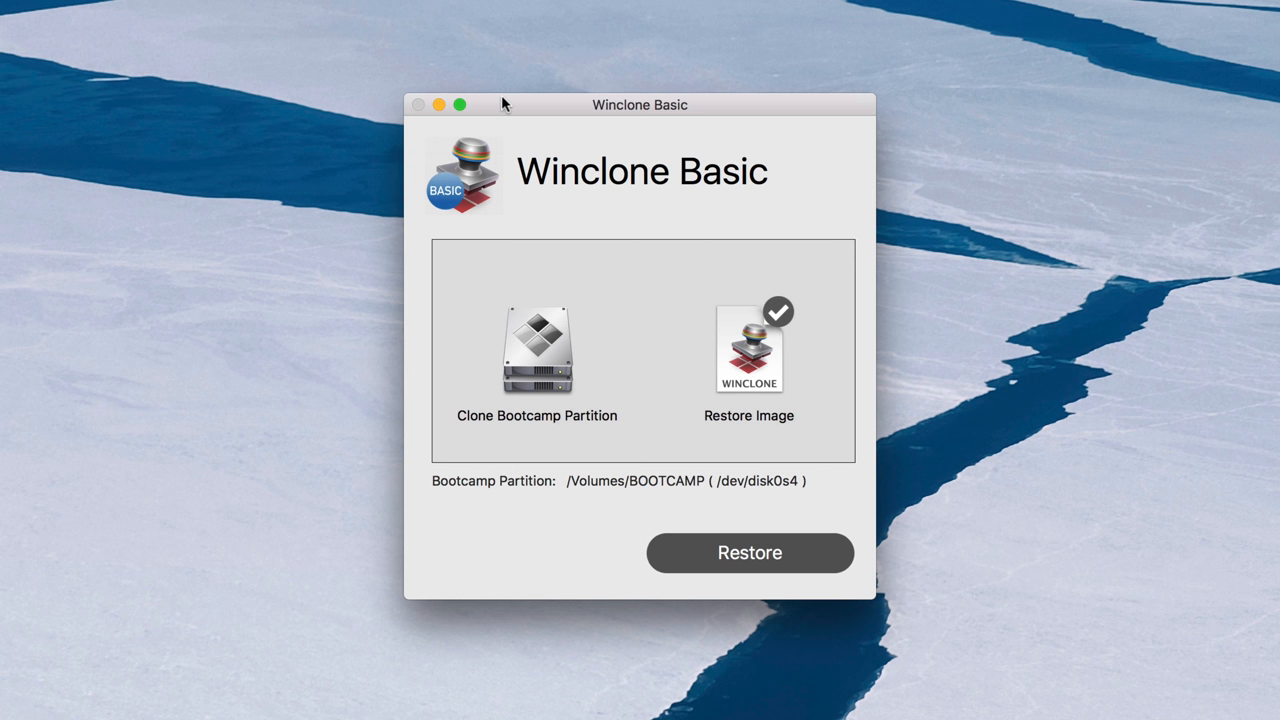